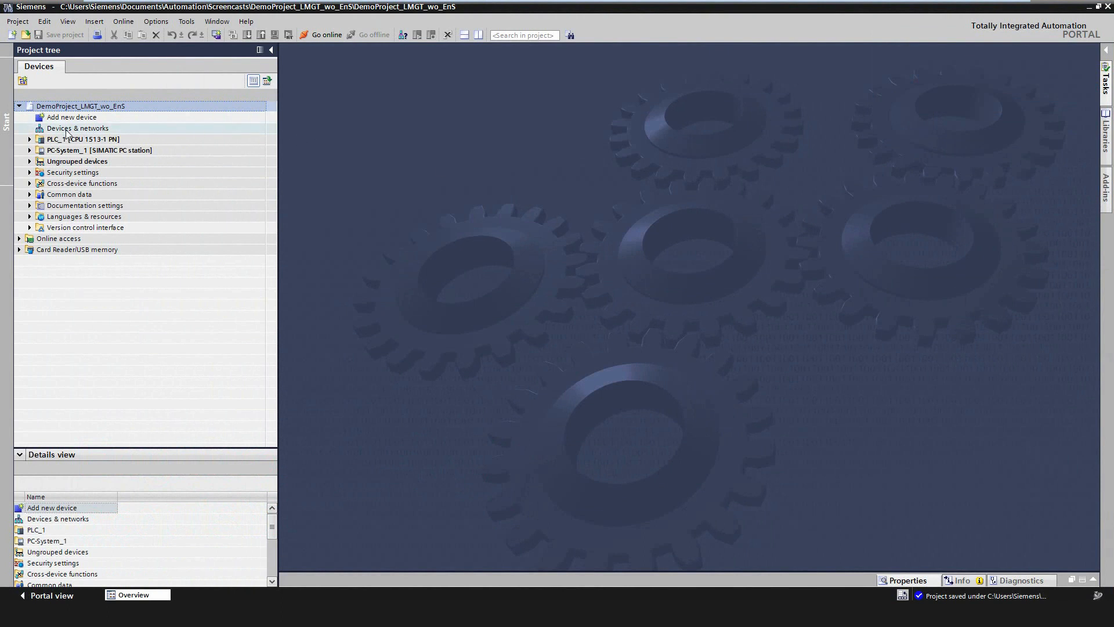
# - Expand PLC_1 > Energy objects > Energy acquisition in the project tree
pyautogui.click(28, 138)
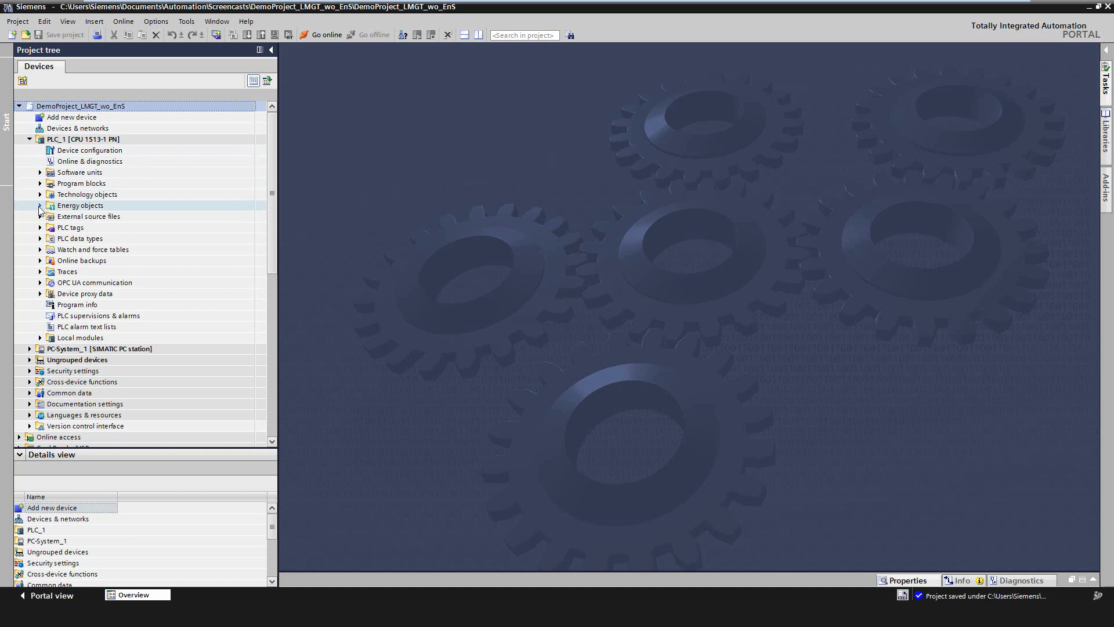
pyautogui.click(40, 205)
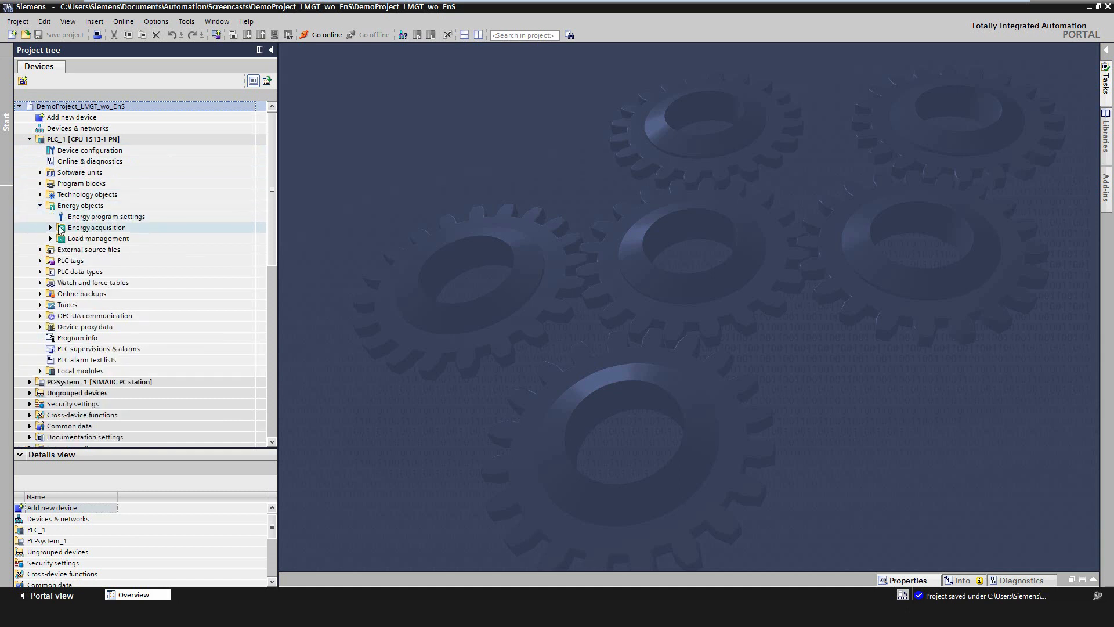
pyautogui.click(50, 228)
pyautogui.write('A')
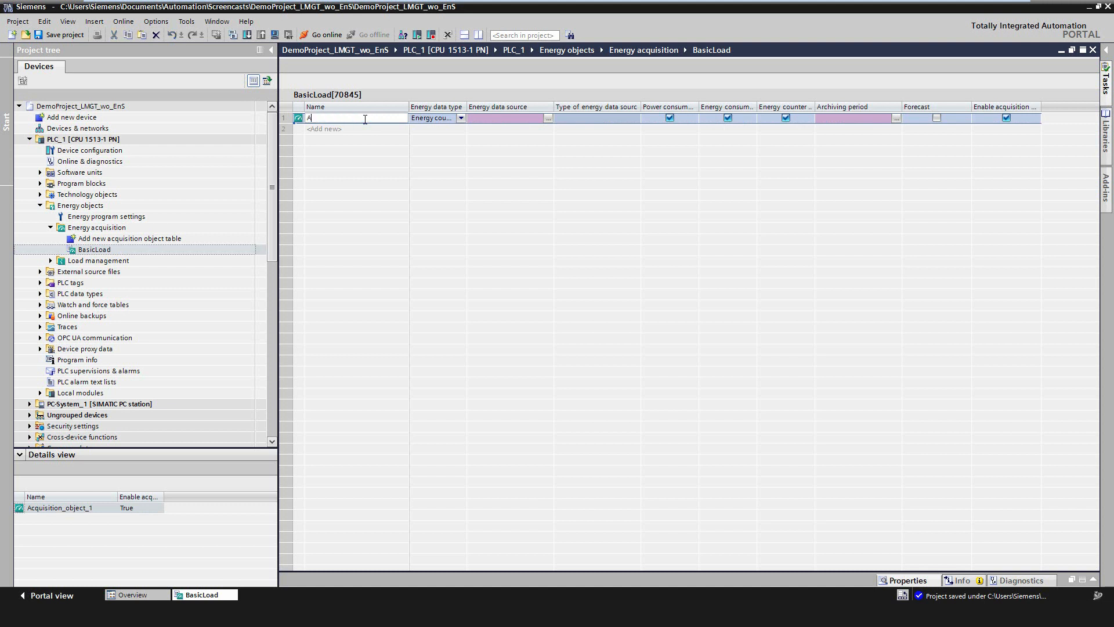
# - Name the row AcqBasicLoad_Static, set Energy data type to Power value and browse Basic load program blocks for its source
pyautogui.write('cqBasicLoad_')
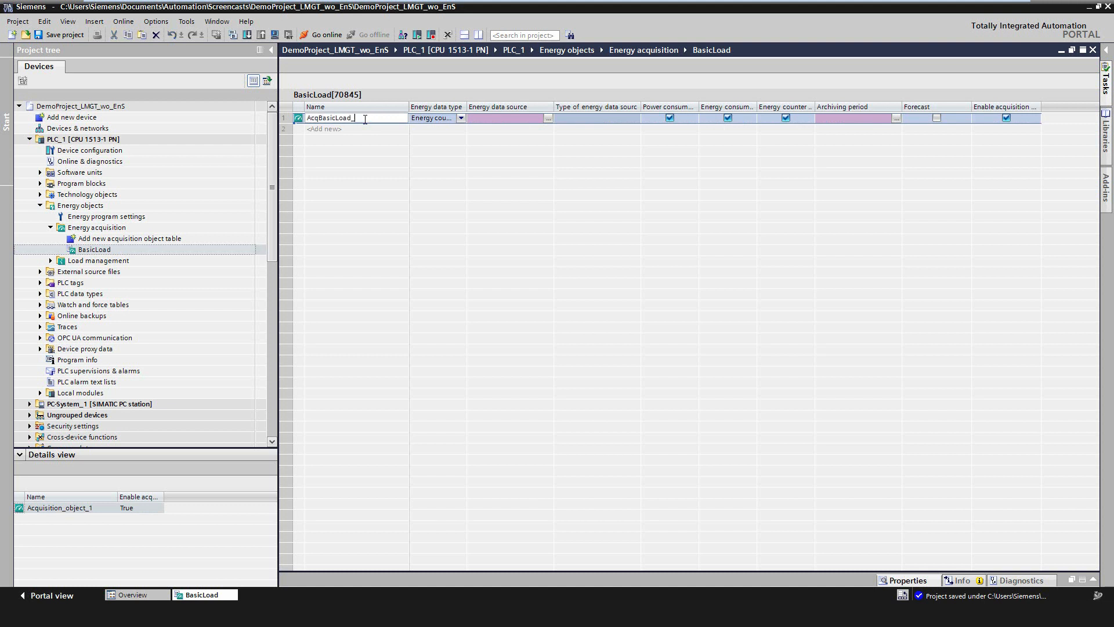
pyautogui.click(461, 117)
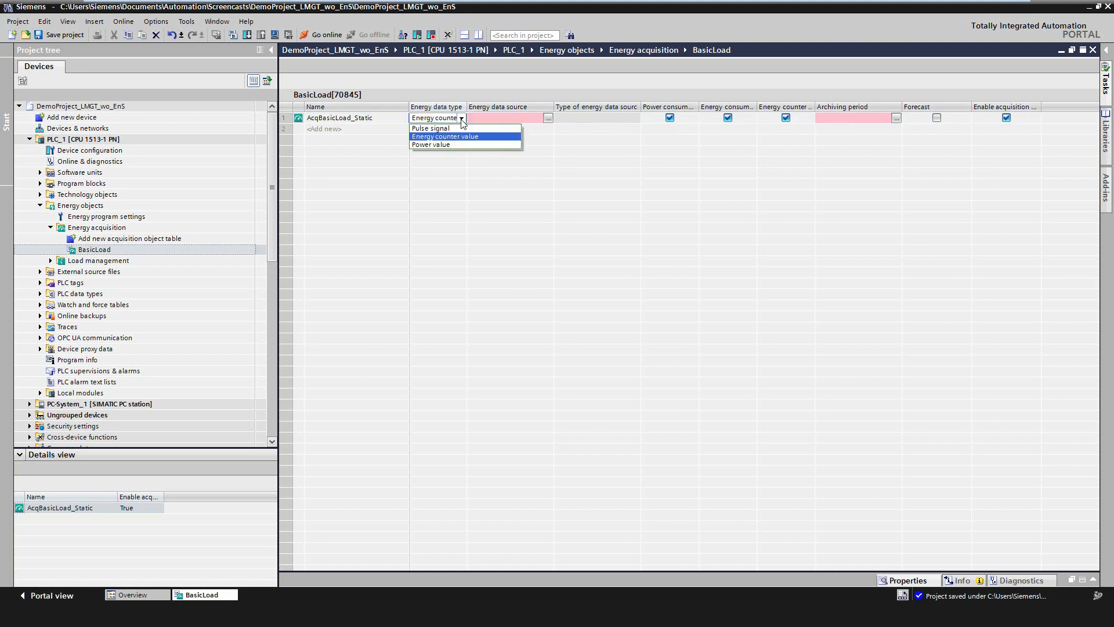
pyautogui.click(431, 144)
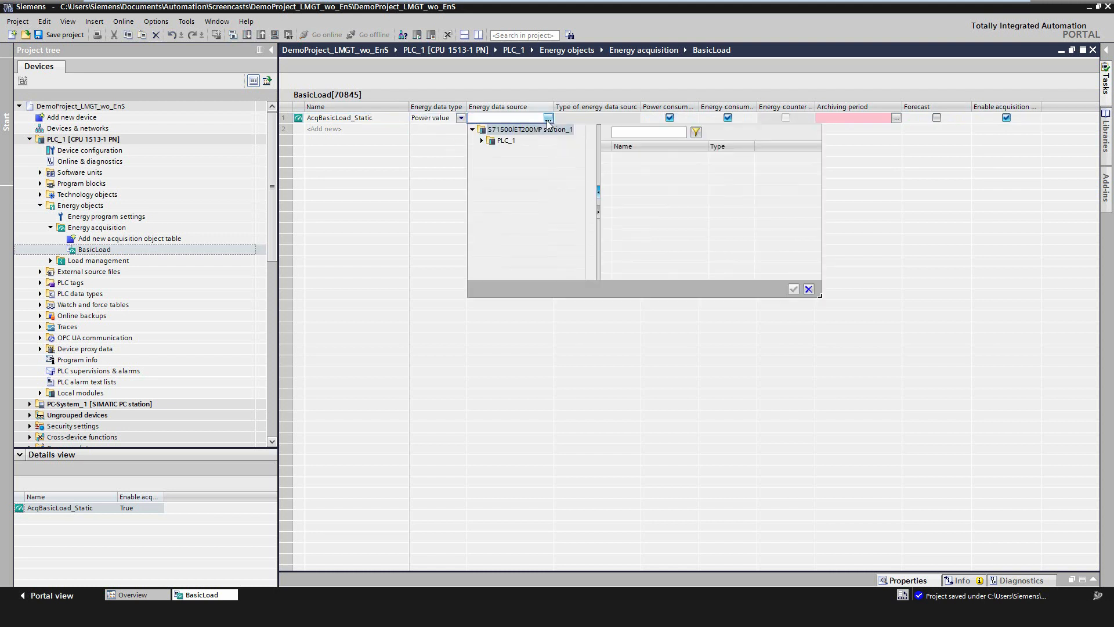
pyautogui.click(482, 140)
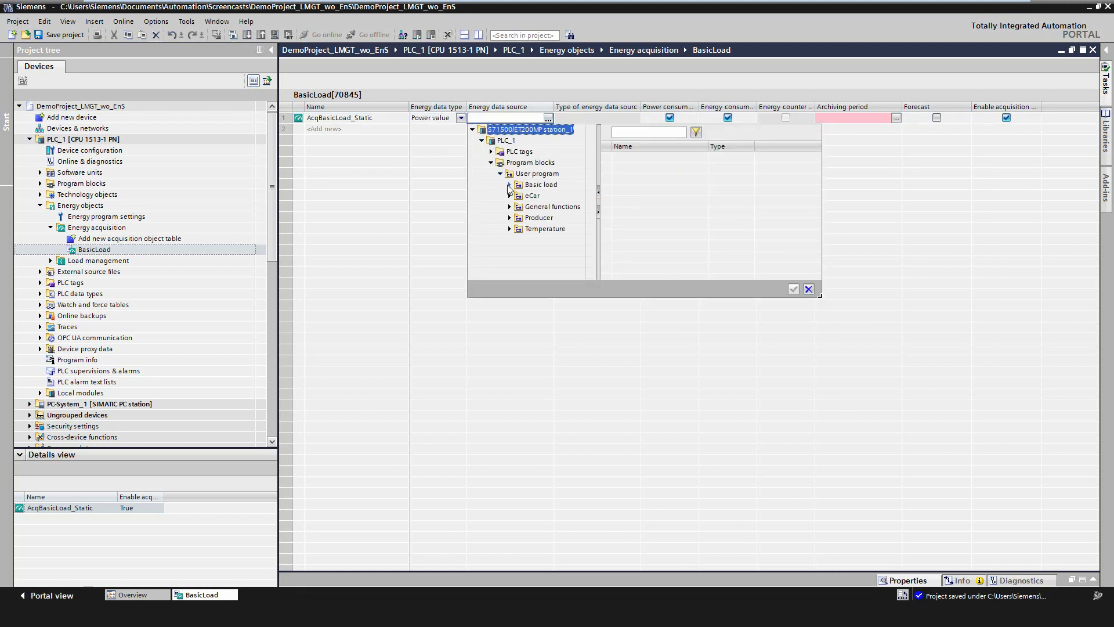
pyautogui.click(508, 185)
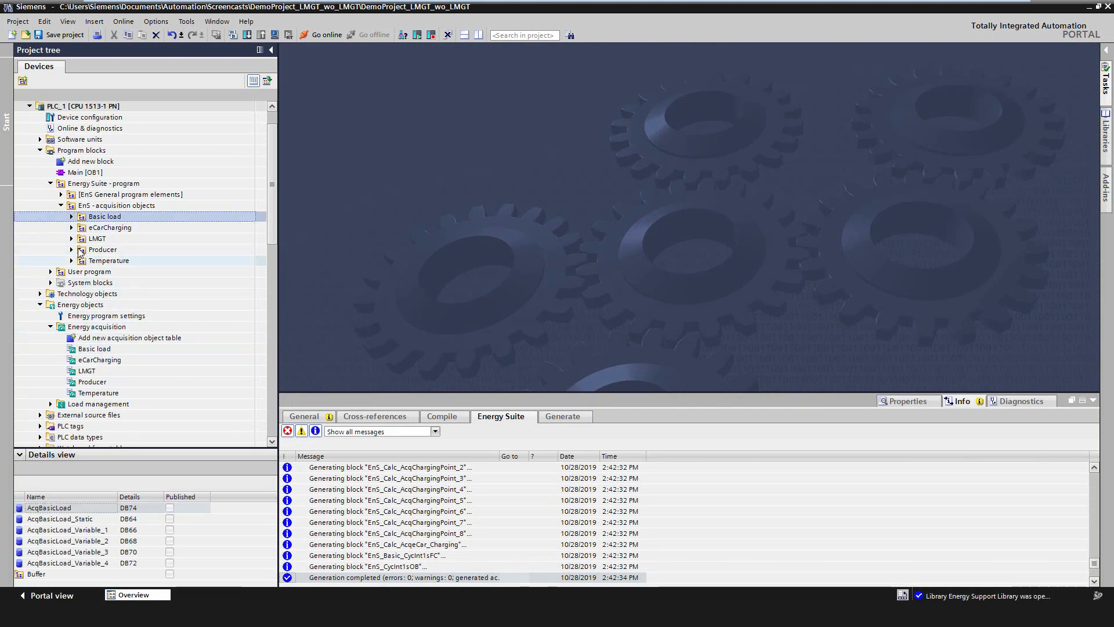
# - Show the generated Basic load data blocks and open the Basic load acquisition table
pyautogui.click(71, 216)
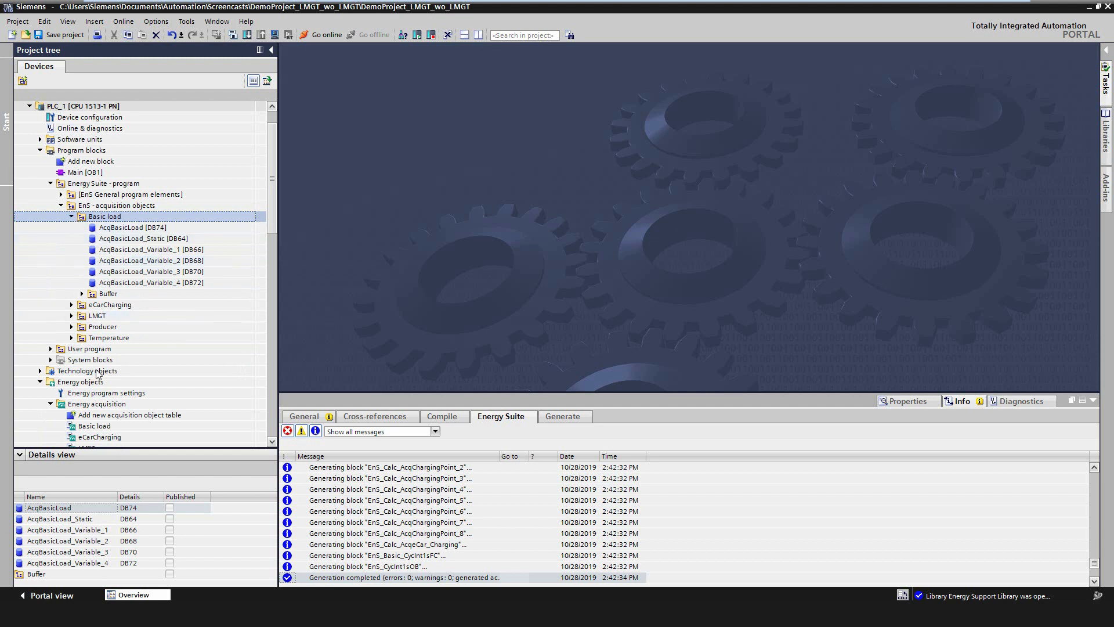
pyautogui.click(94, 426)
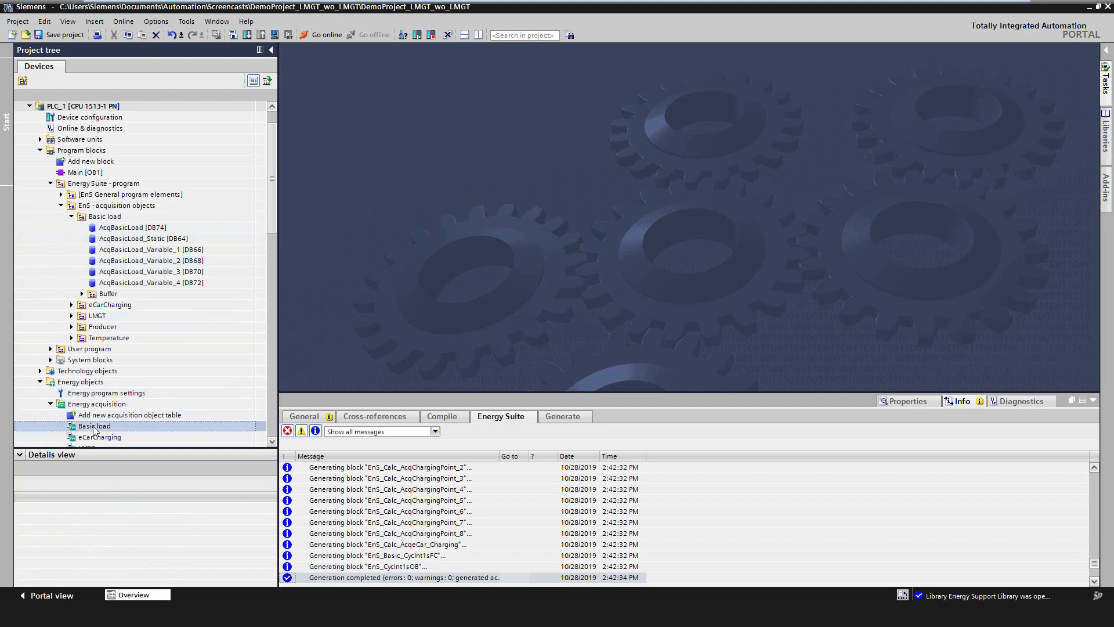
pyautogui.doubleClick(94, 426)
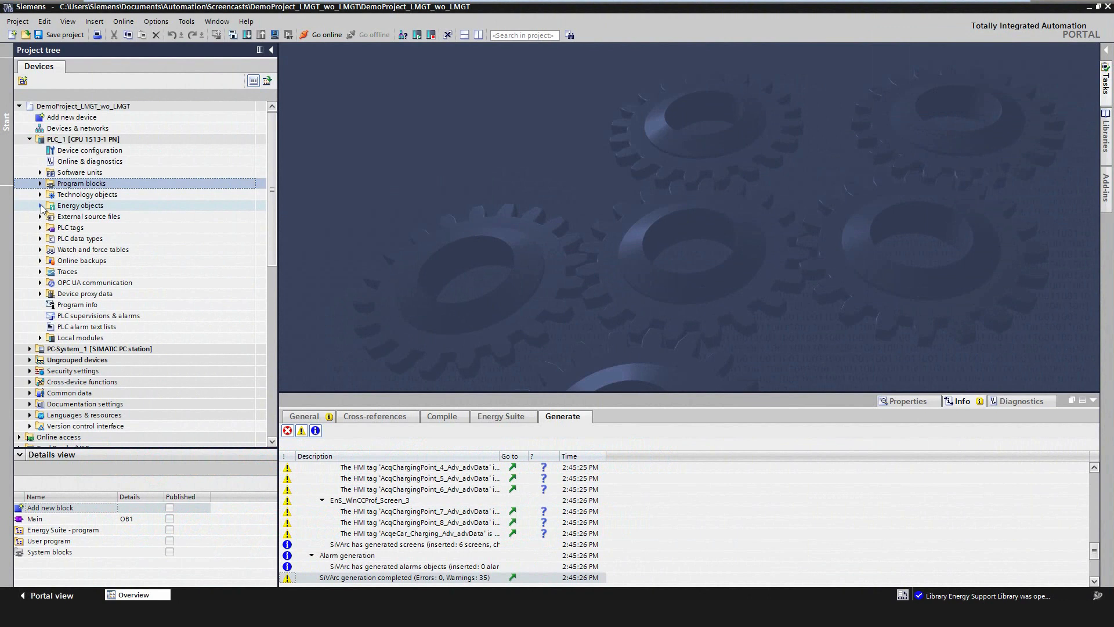
# - Expand Energy objects > Load management and open the Load management systems editor
pyautogui.click(40, 205)
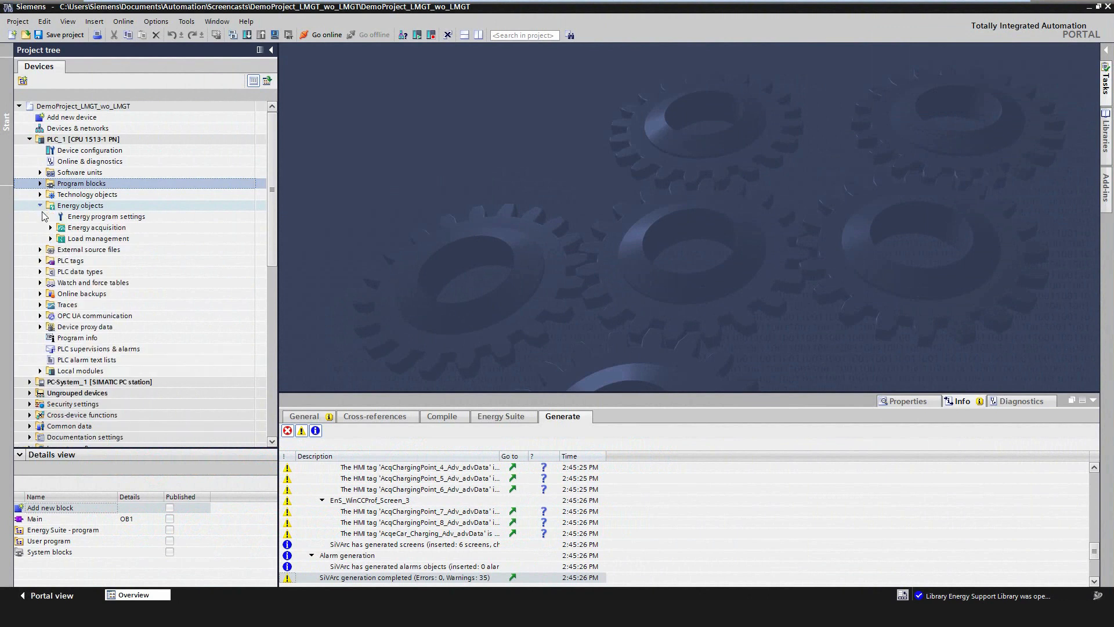
pyautogui.click(40, 238)
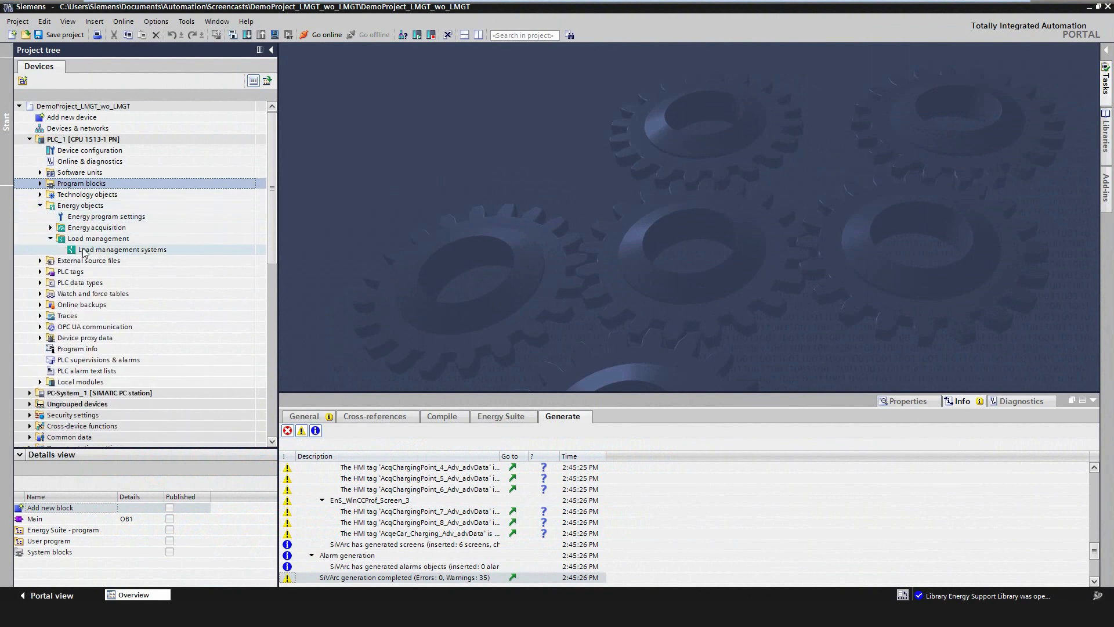
pyautogui.click(122, 250)
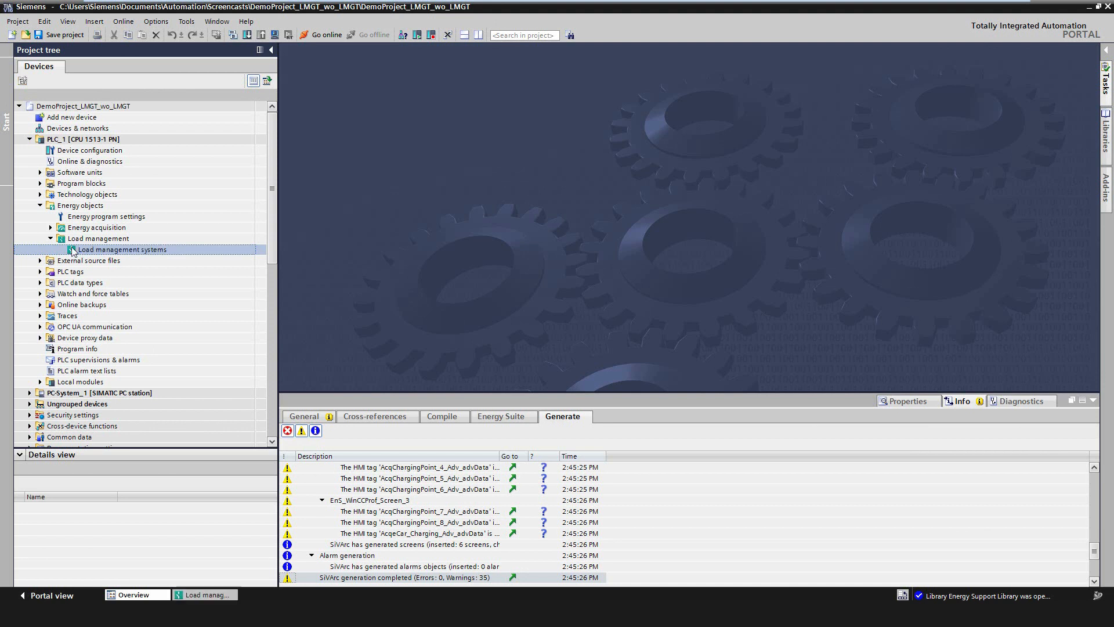
pyautogui.doubleClick(122, 250)
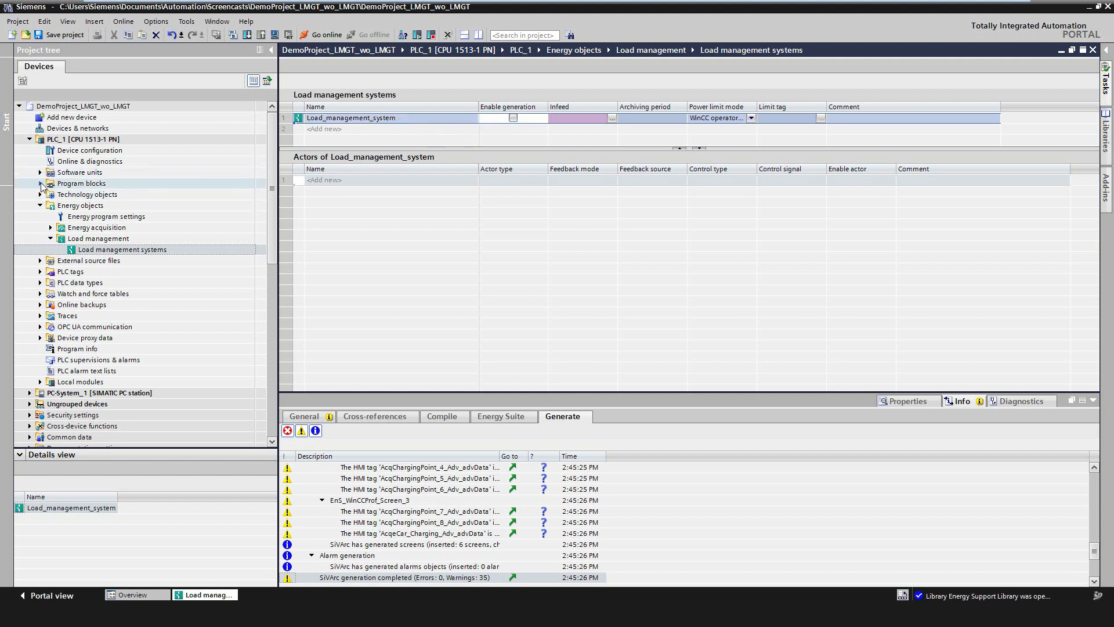
pyautogui.click(50, 228)
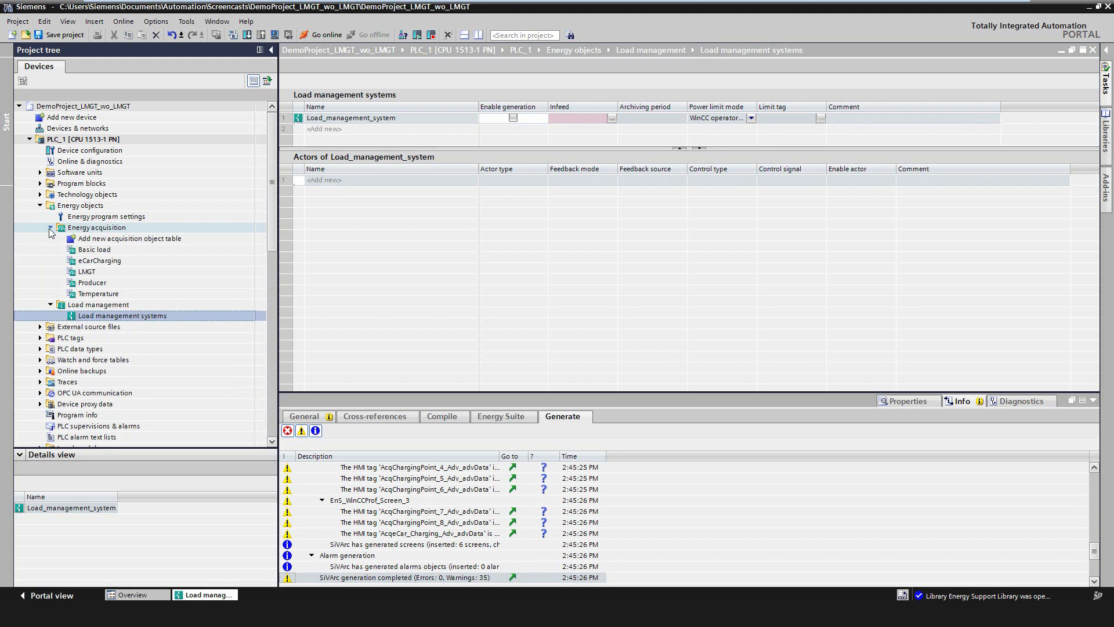
pyautogui.click(87, 271)
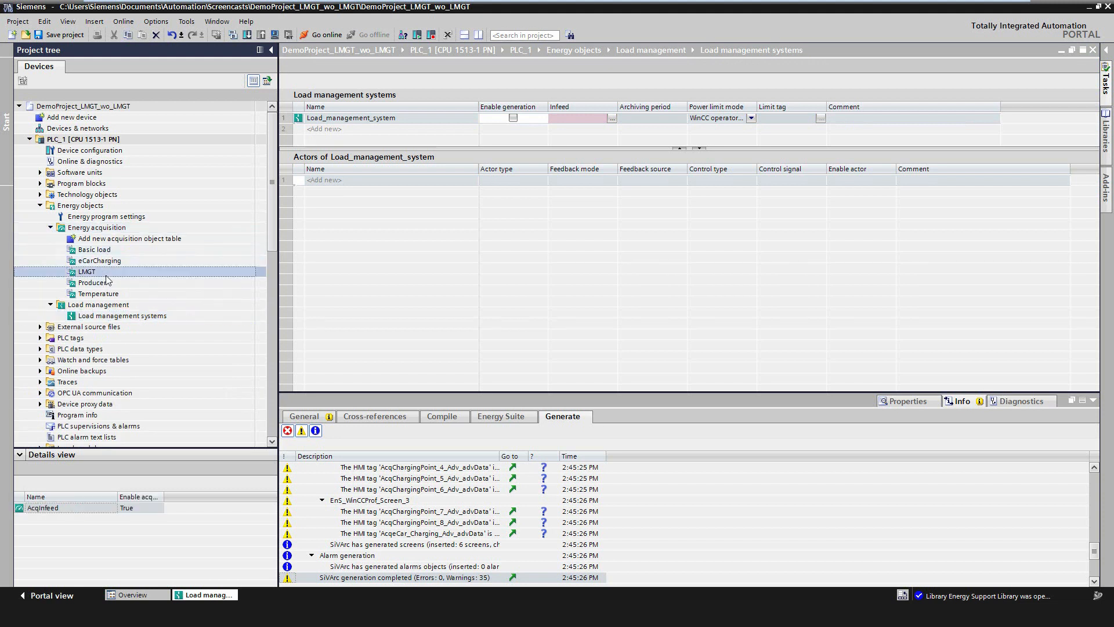
pyautogui.doubleClick(87, 272)
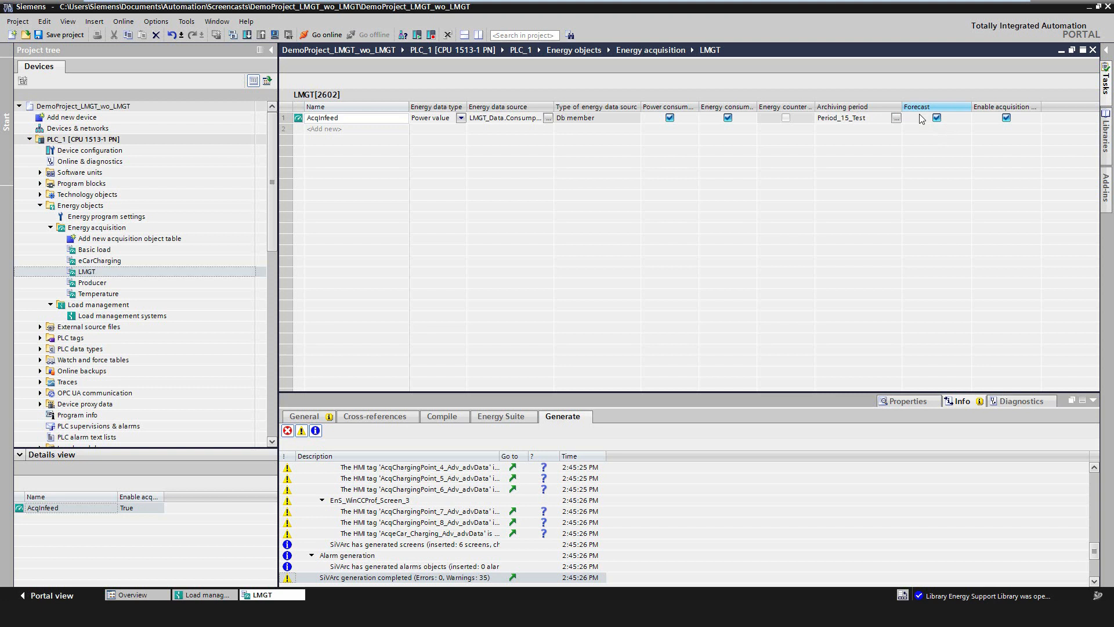
pyautogui.moveTo(937, 147)
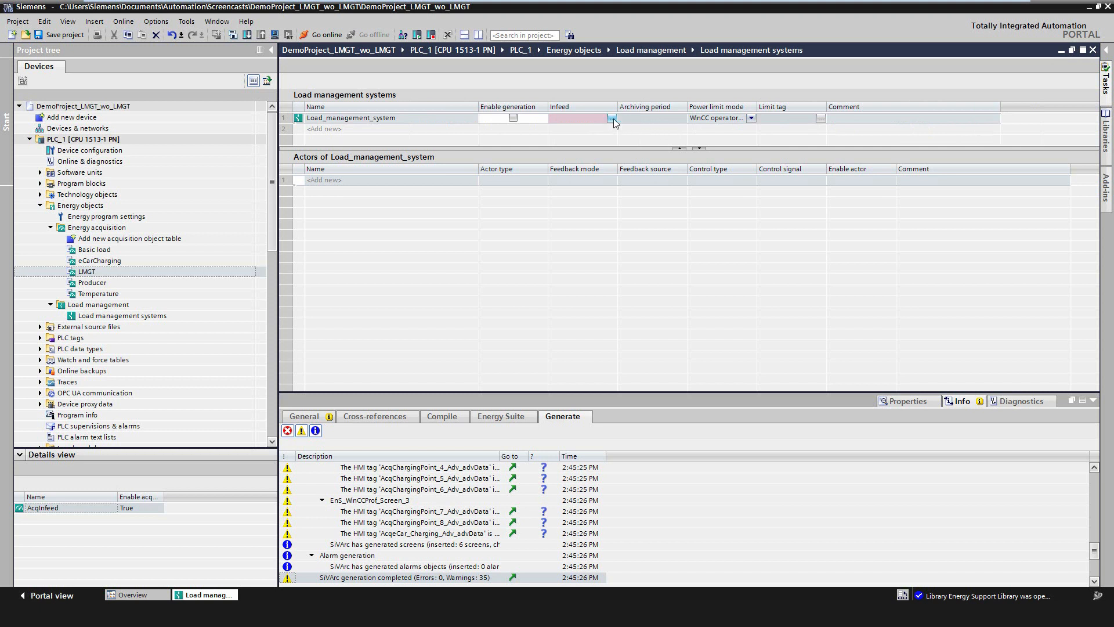
# - Select AcqInfeed from LMGT as the system's infeed and tick Enable generation
pyautogui.click(613, 118)
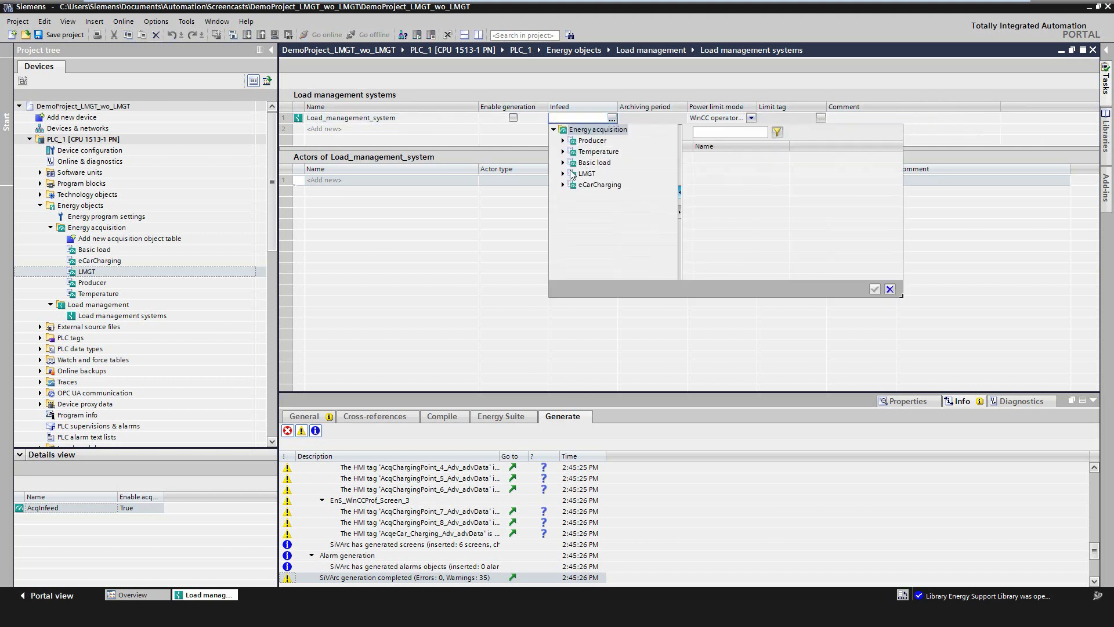
pyautogui.click(585, 173)
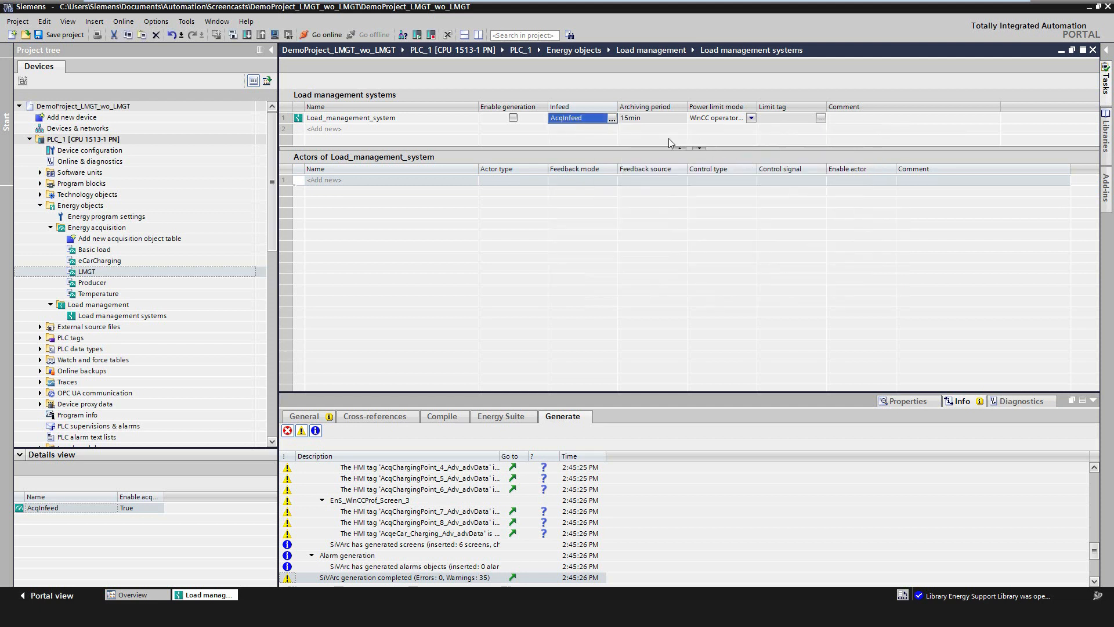
pyautogui.click(513, 117)
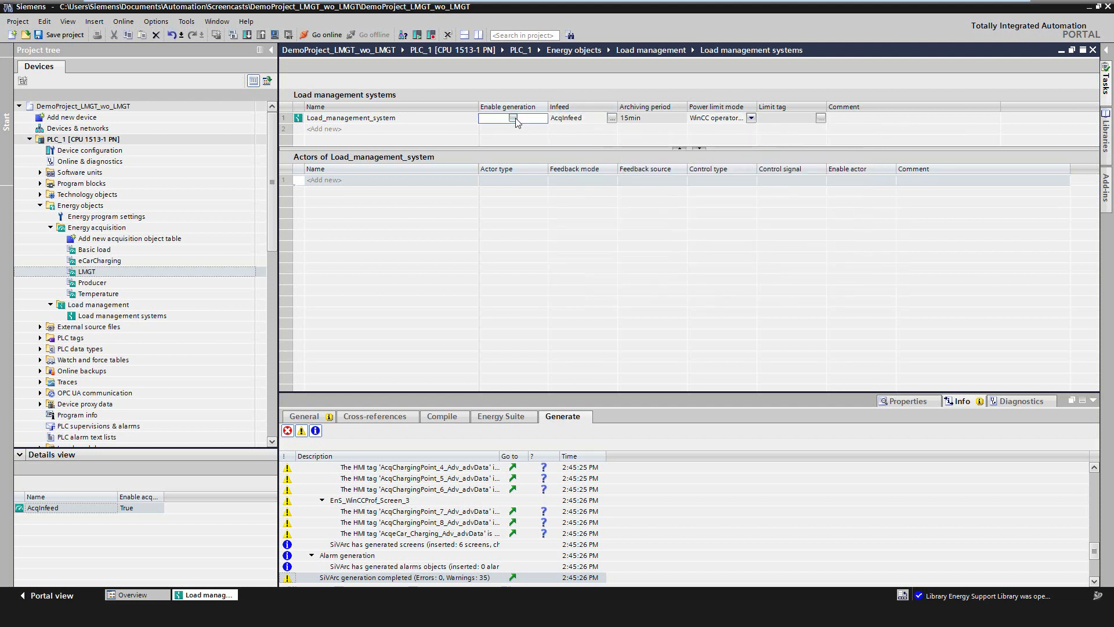
pyautogui.click(513, 117)
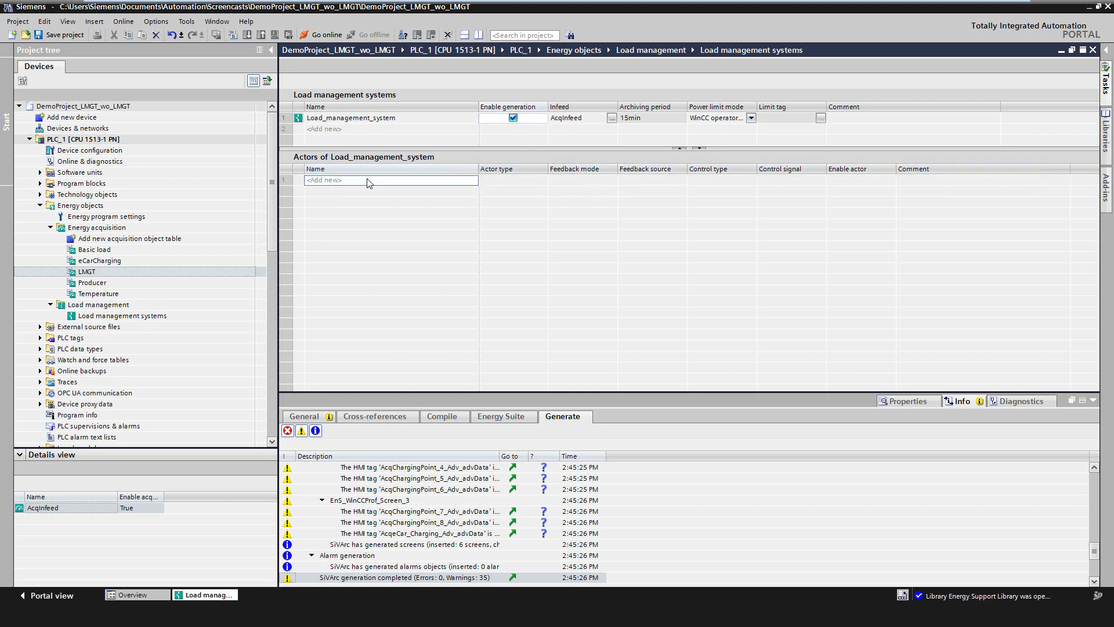
# - Add actor CHPU as a Producer with an acquisition object from the table as feedback
pyautogui.click(348, 180)
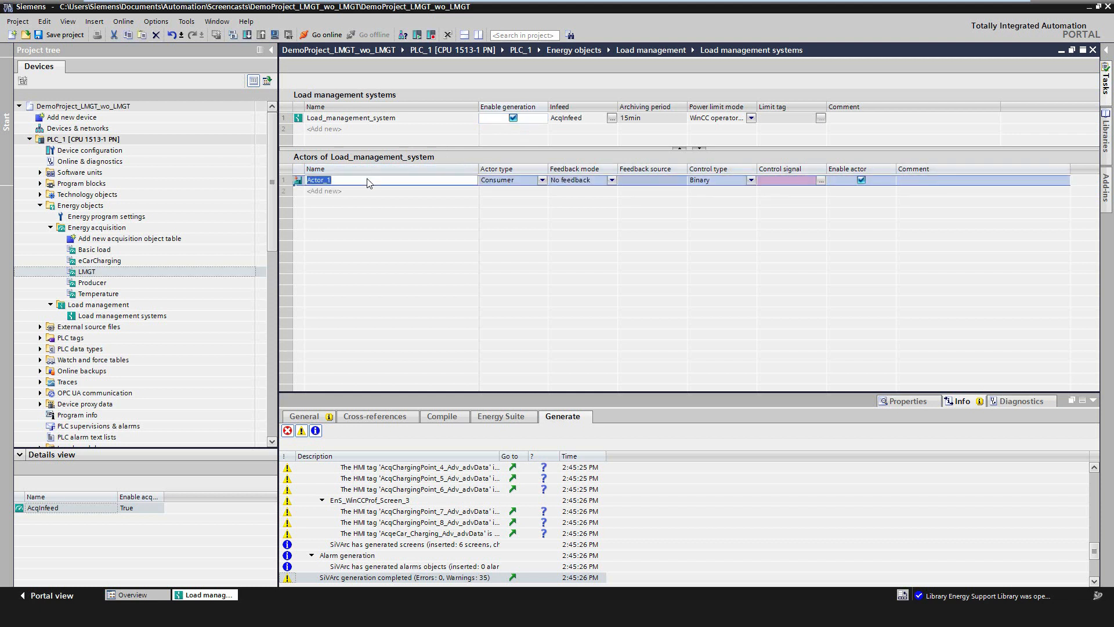
pyautogui.write('CHPU')
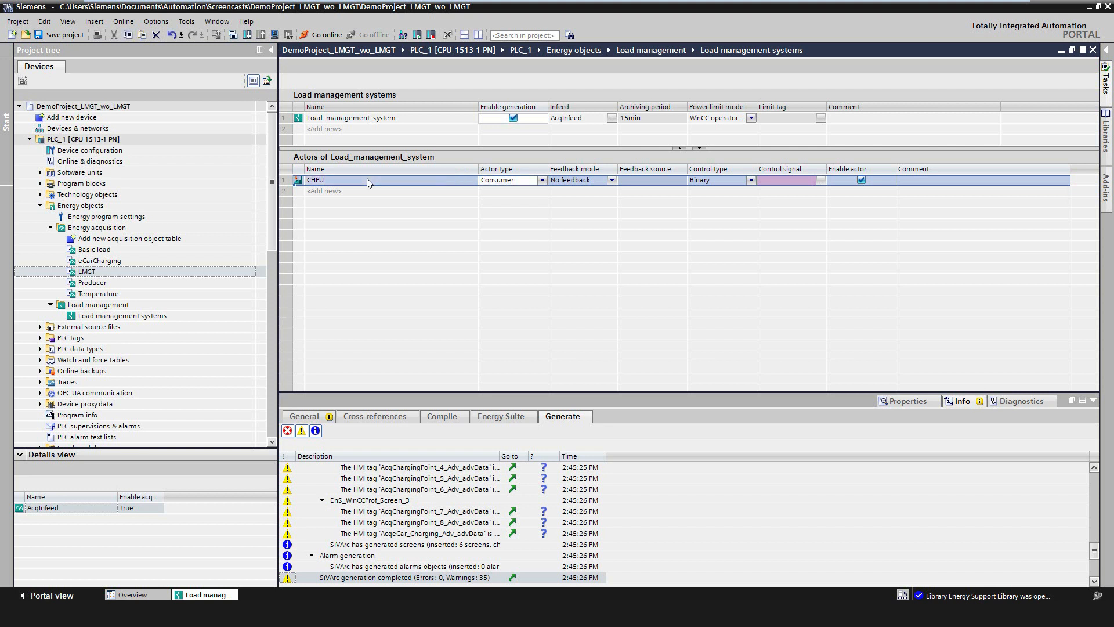
pyautogui.click(542, 180)
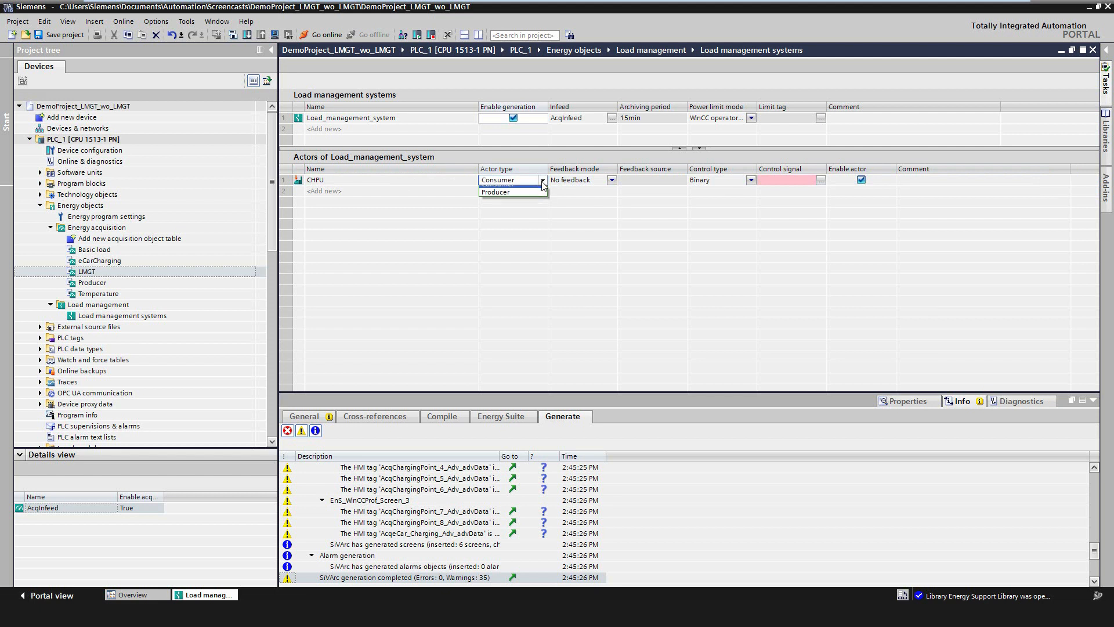
pyautogui.click(495, 192)
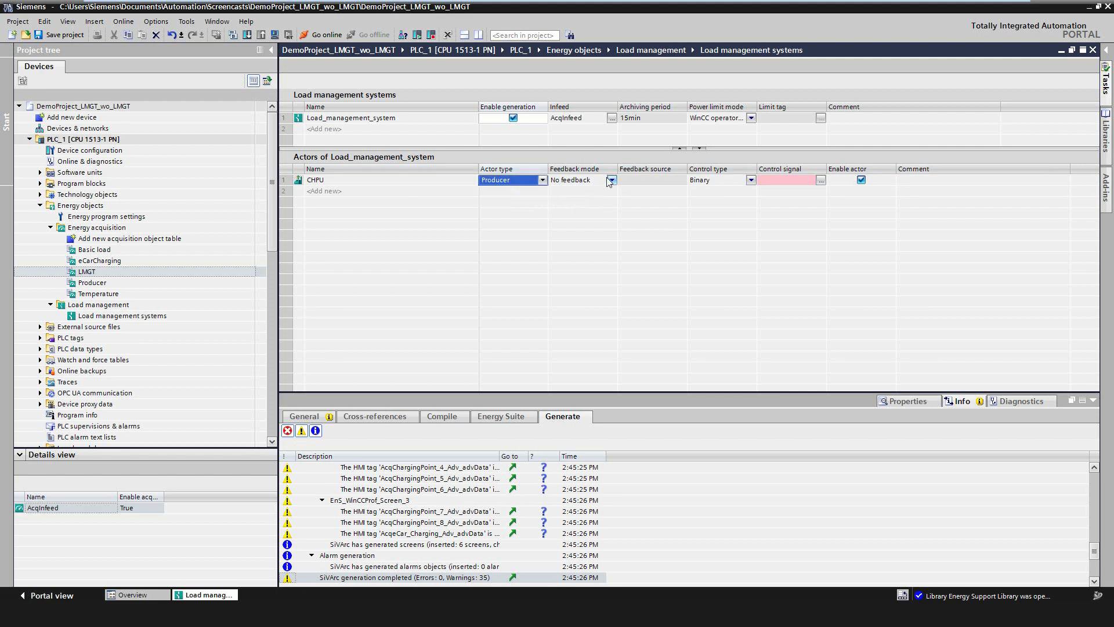
pyautogui.click(610, 180)
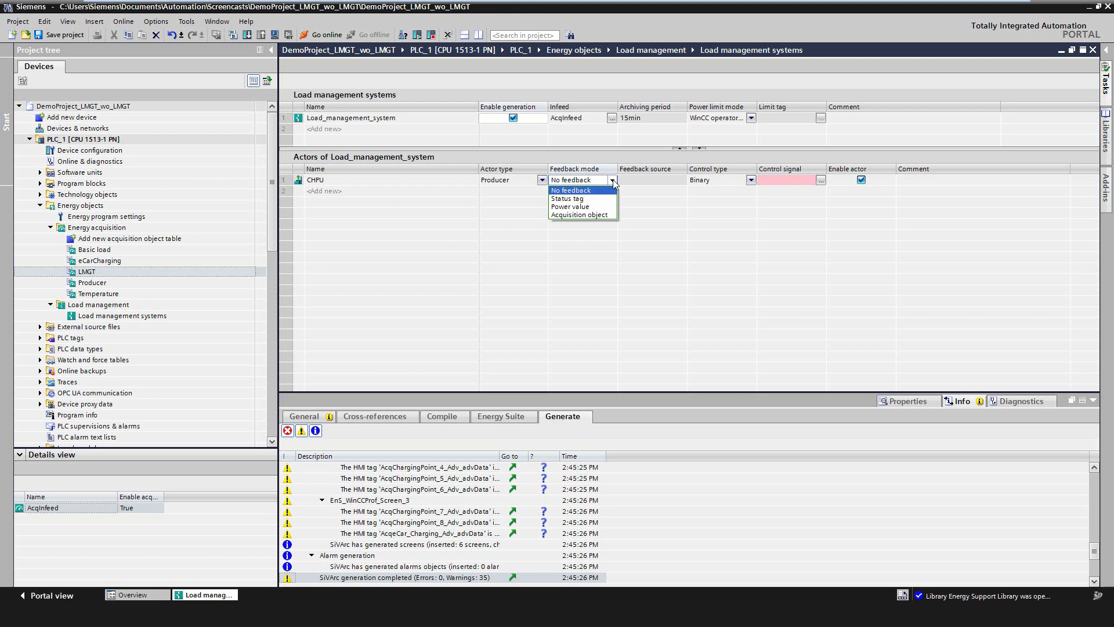
pyautogui.click(573, 213)
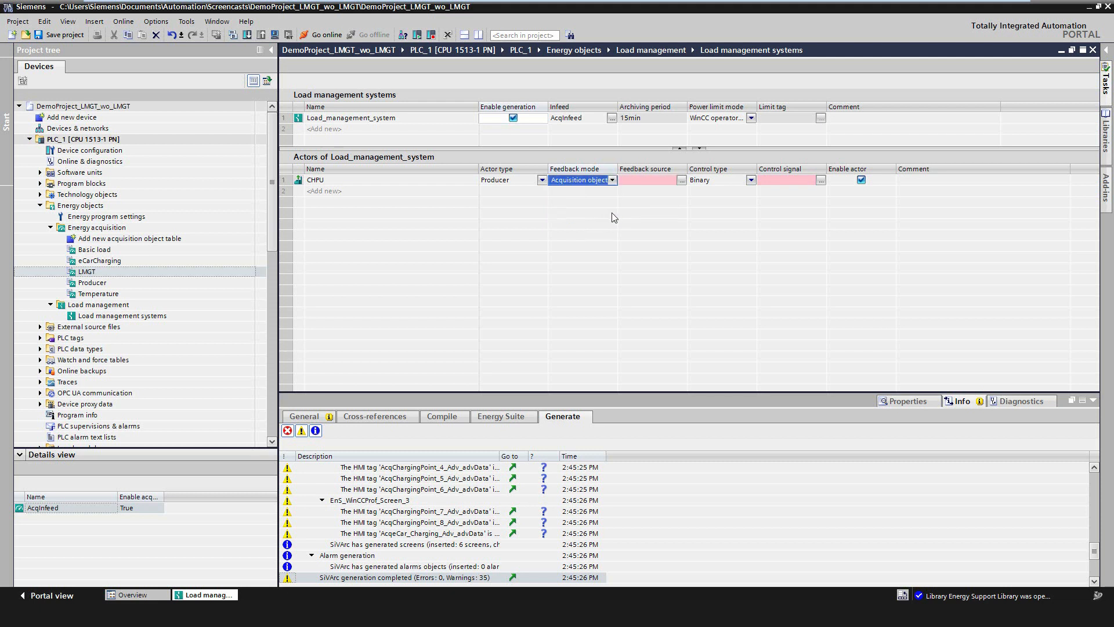
pyautogui.click(680, 180)
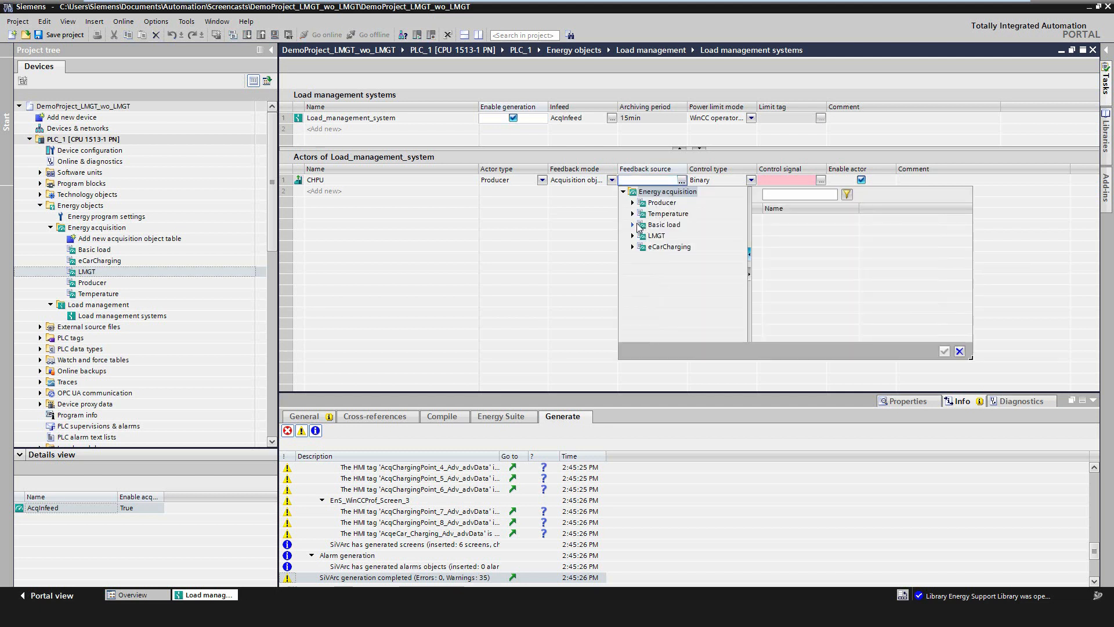
pyautogui.click(660, 202)
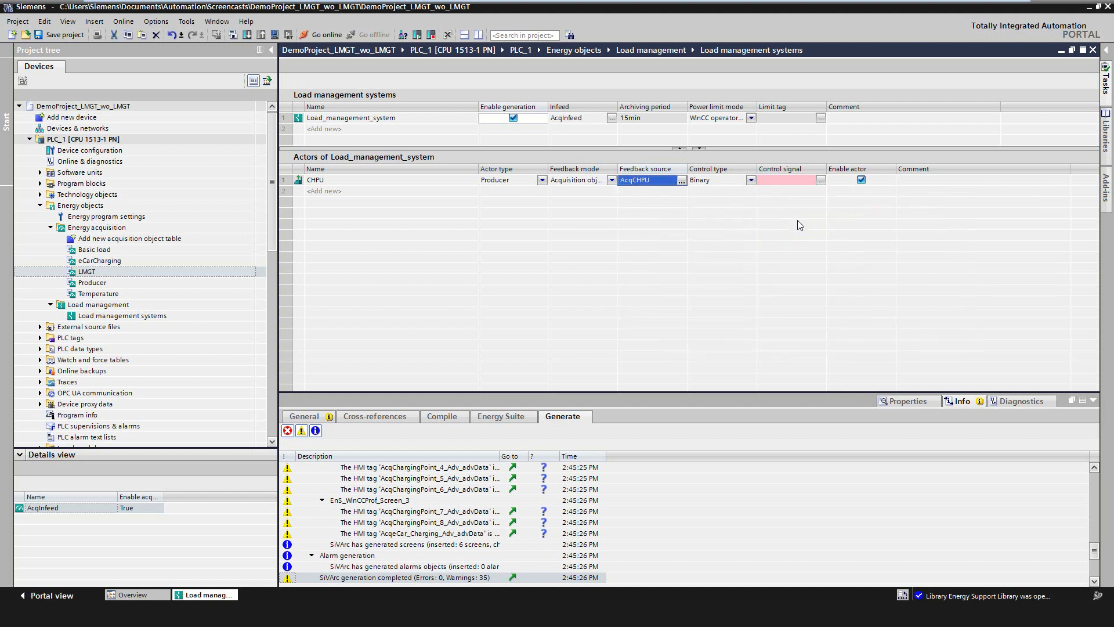
pyautogui.moveTo(751, 203)
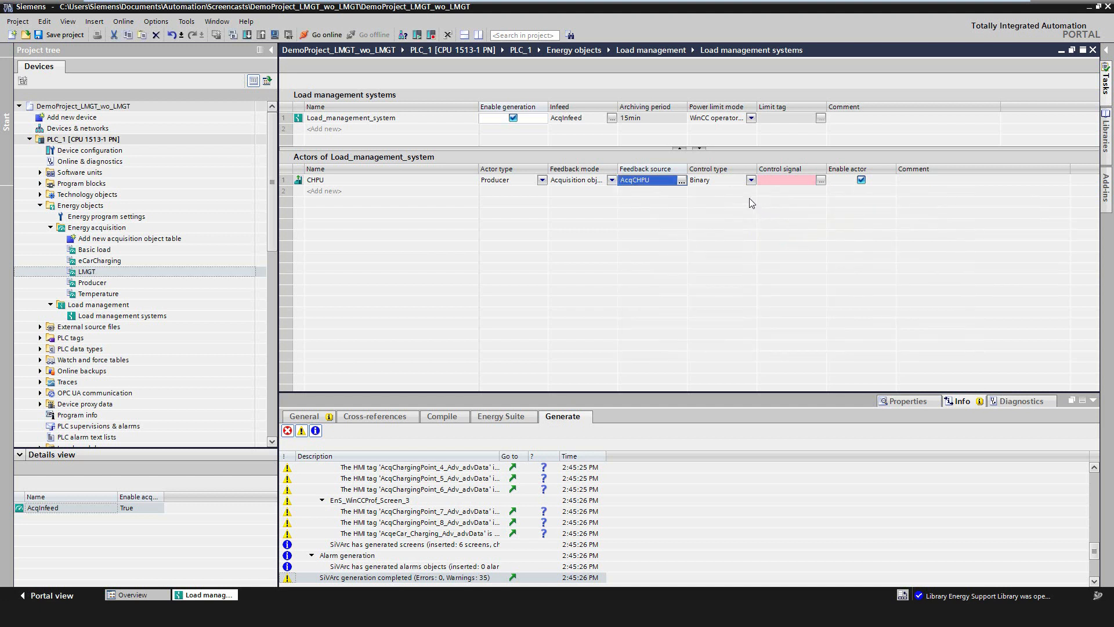
# - Set CHPU's control type to Analog and pick its control signal tag from Program blocks
pyautogui.click(751, 180)
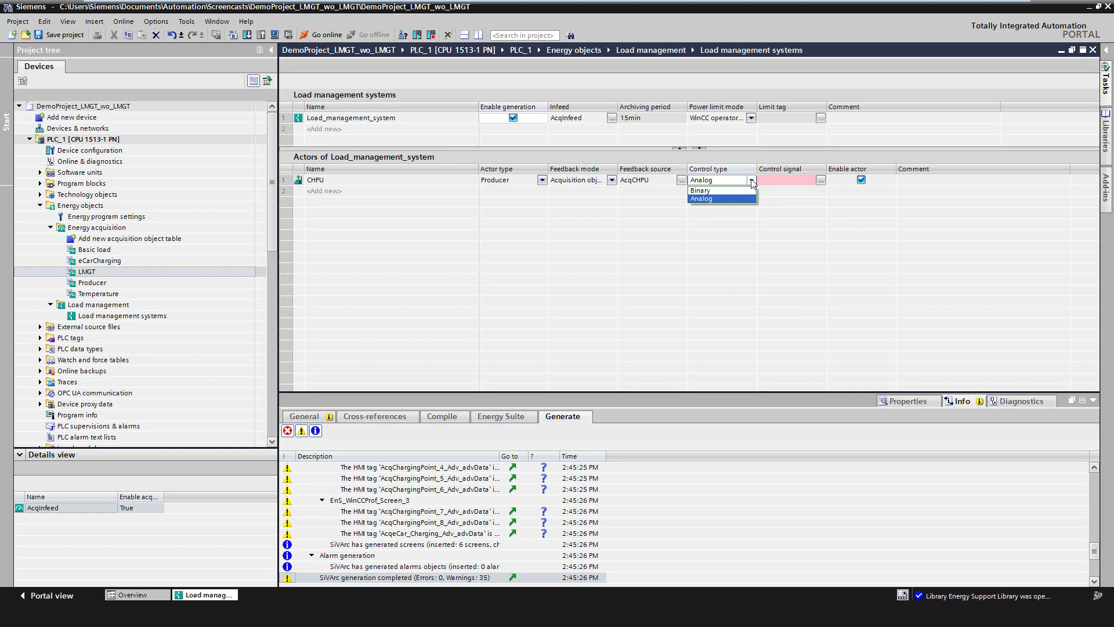
pyautogui.click(700, 198)
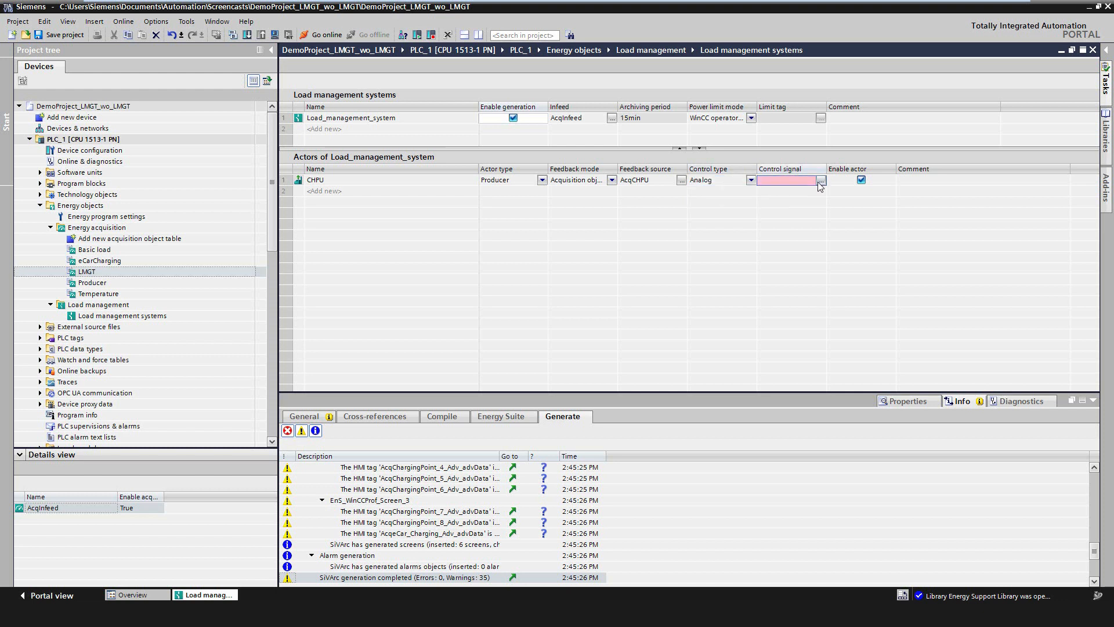
pyautogui.click(822, 180)
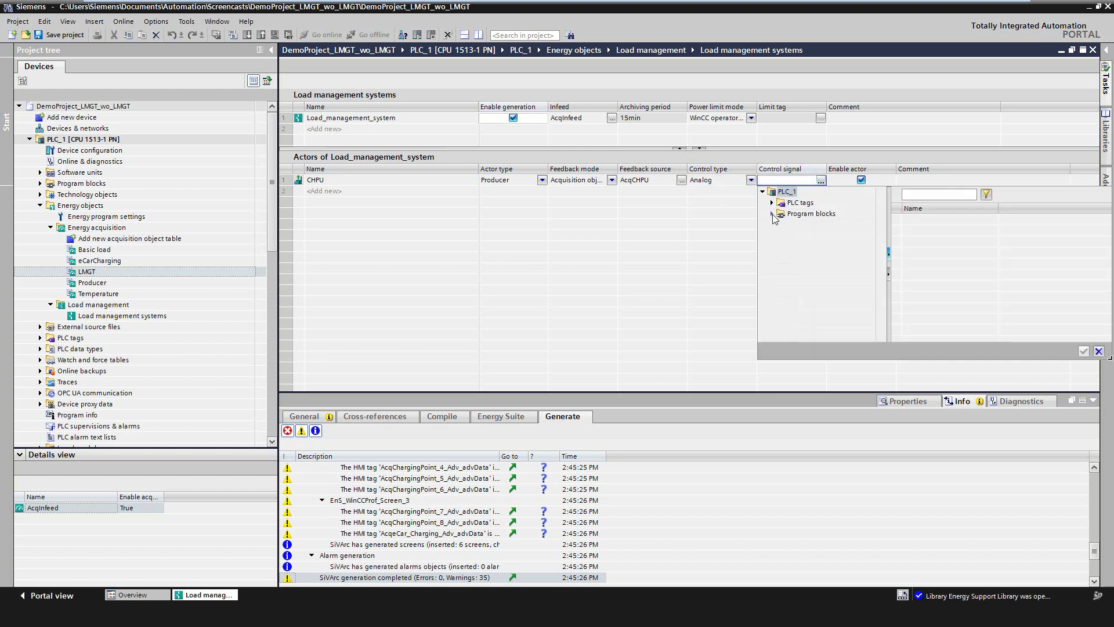
pyautogui.click(771, 213)
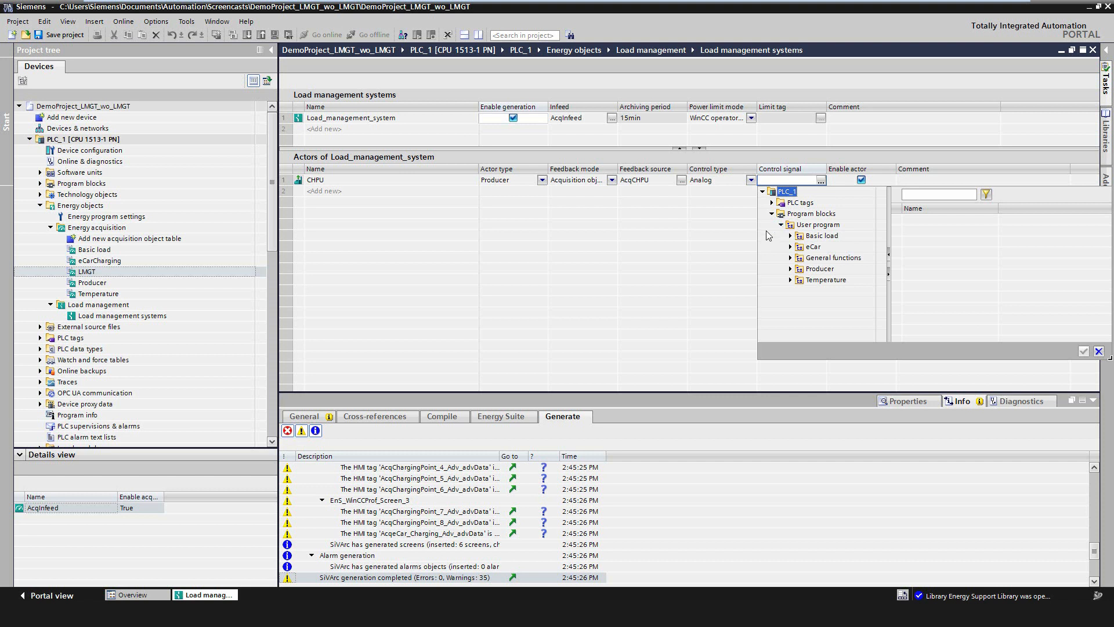
pyautogui.click(790, 269)
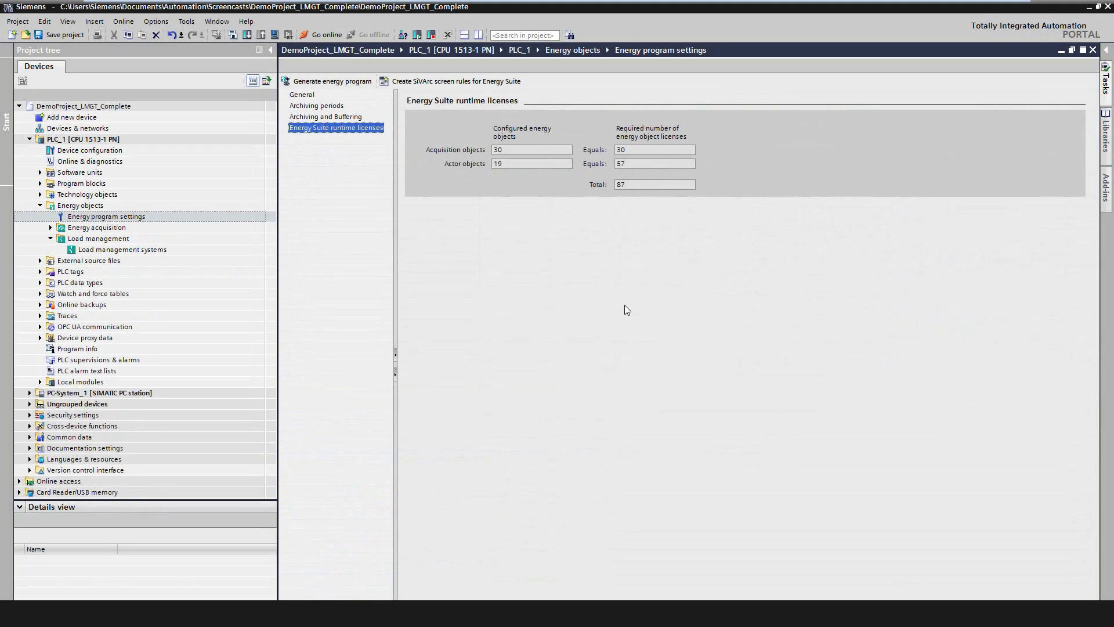
pyautogui.moveTo(369, 129)
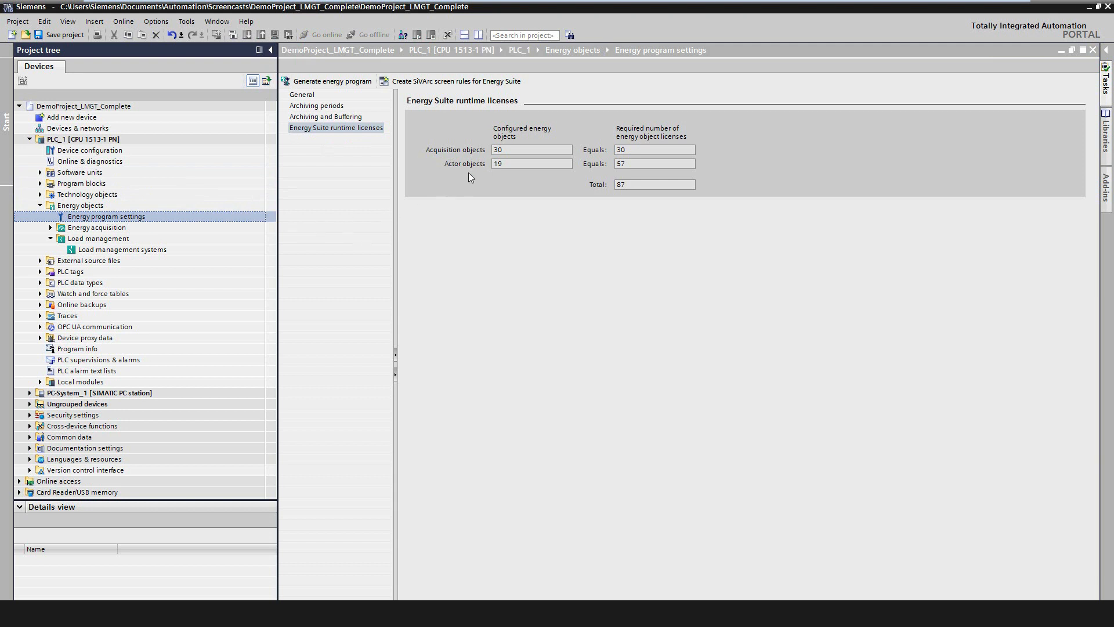
pyautogui.moveTo(540, 165)
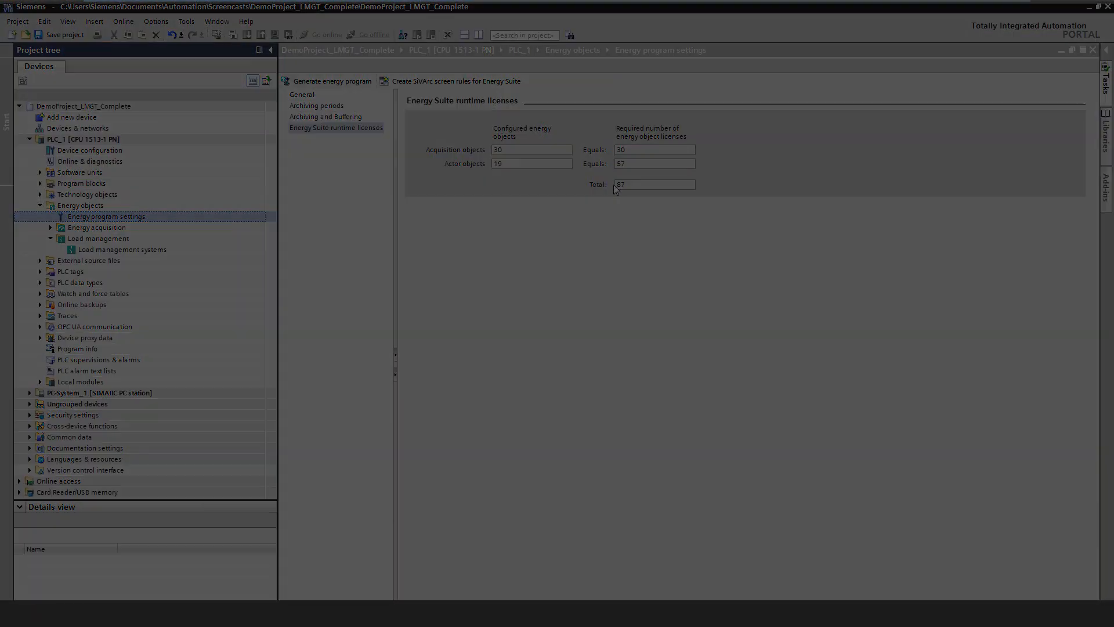
pyautogui.rightClick(80, 205)
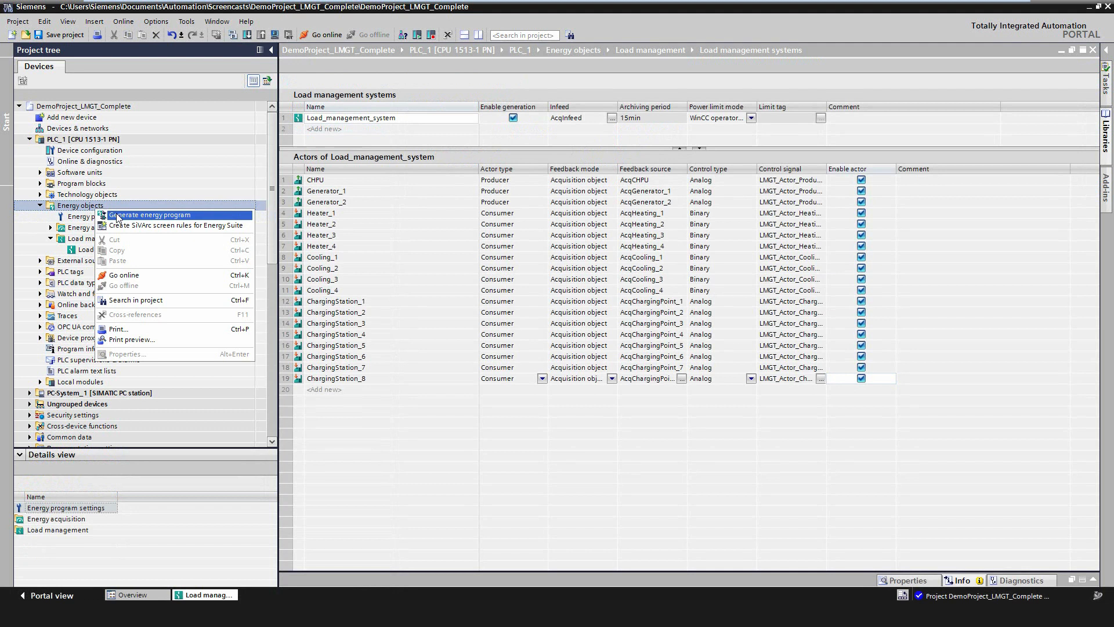
# - Generate the complete energy program from the Energy objects
pyautogui.click(150, 214)
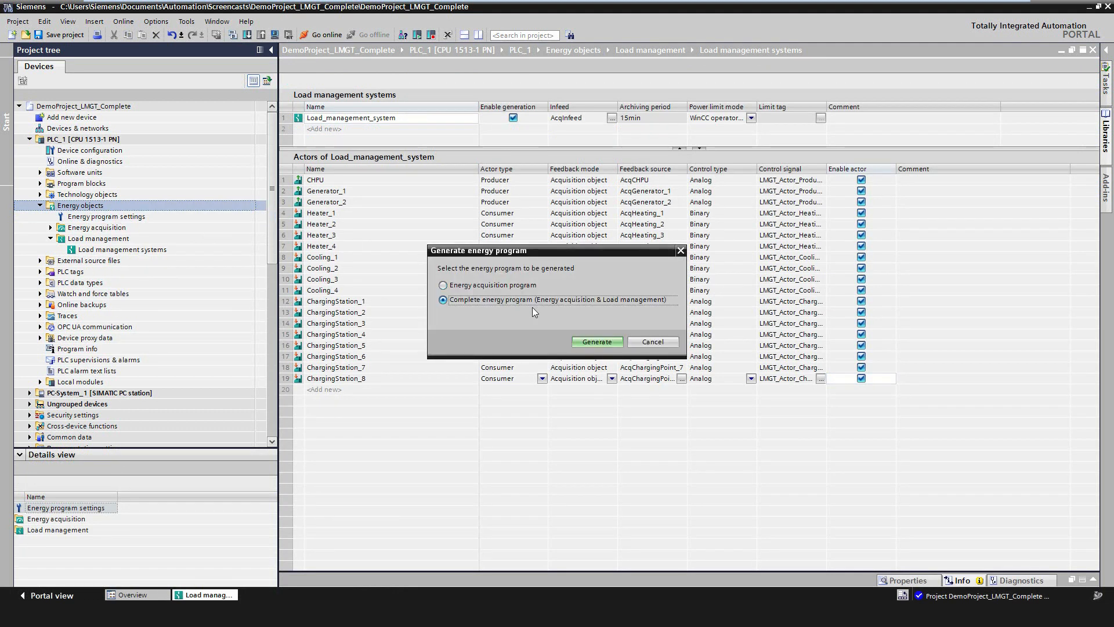
pyautogui.moveTo(633, 317)
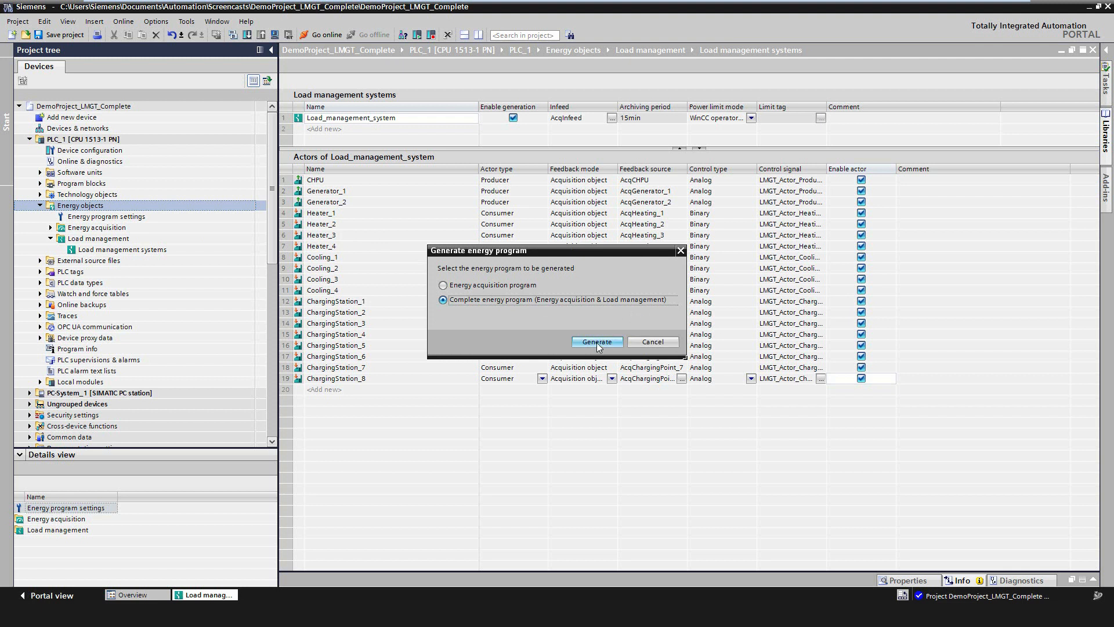
pyautogui.click(596, 341)
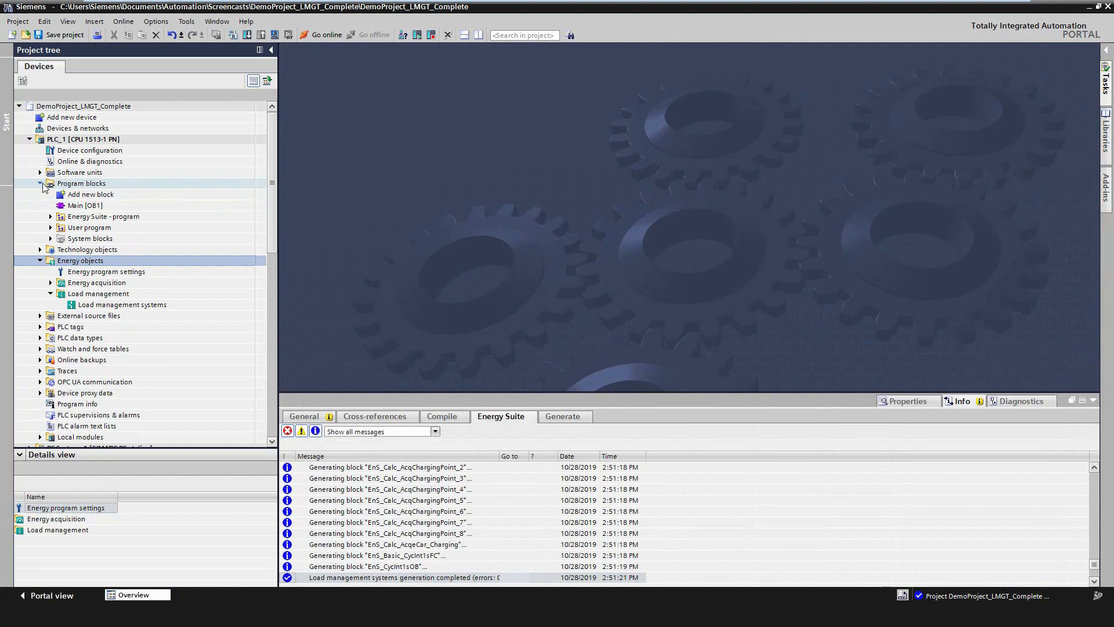
# - Expand Energy Suite - program > Load management systems to reveal the Load_management_system block
pyautogui.click(103, 216)
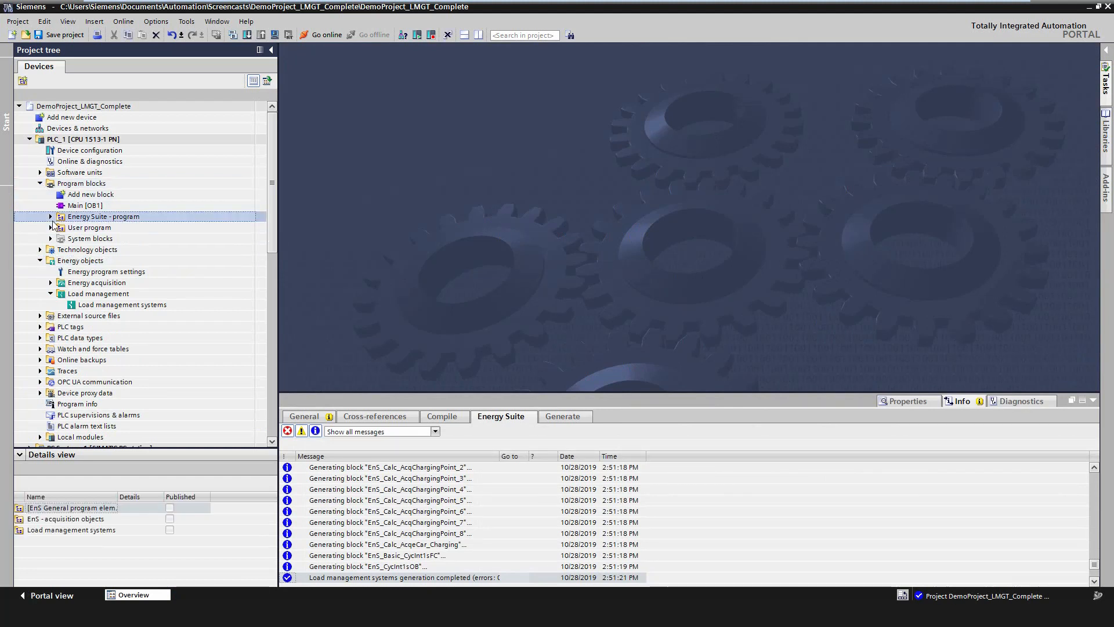
pyautogui.click(50, 216)
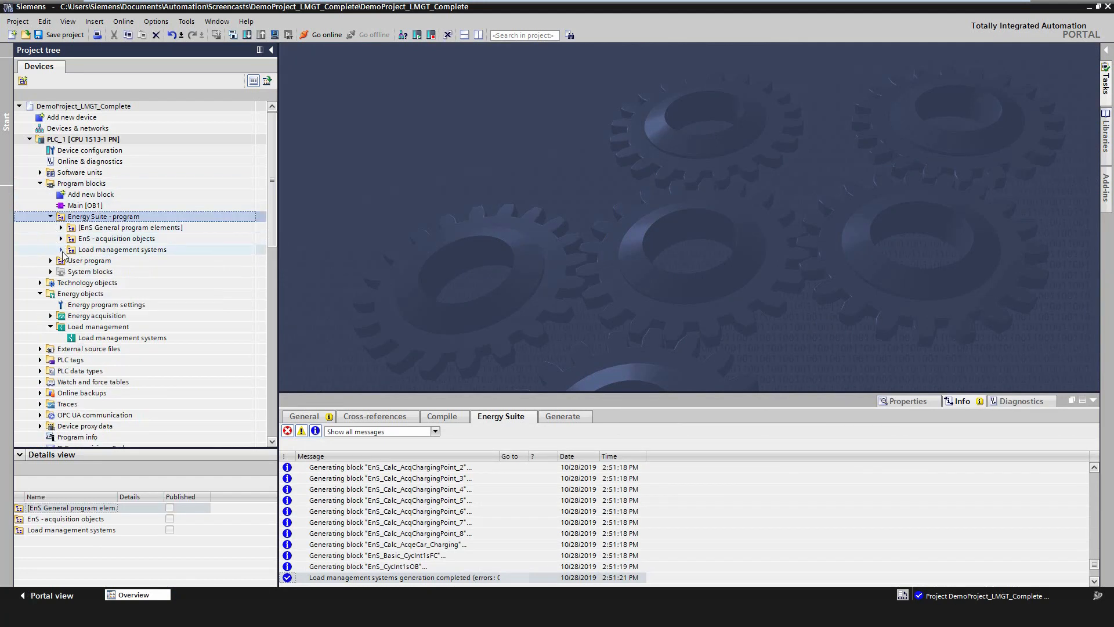
pyautogui.click(70, 250)
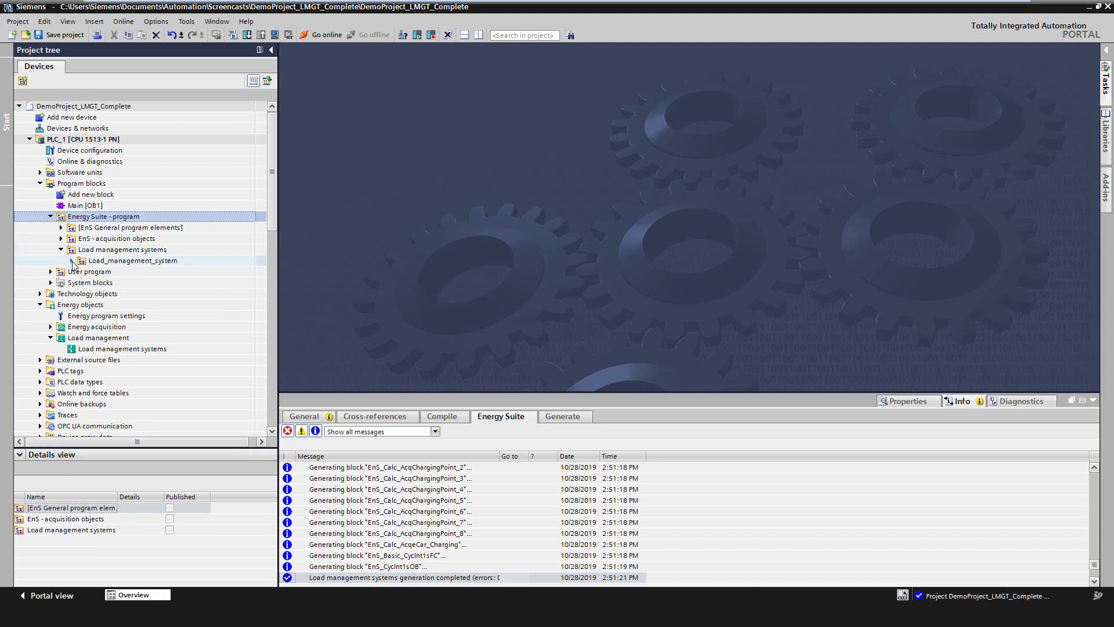
pyautogui.click(70, 264)
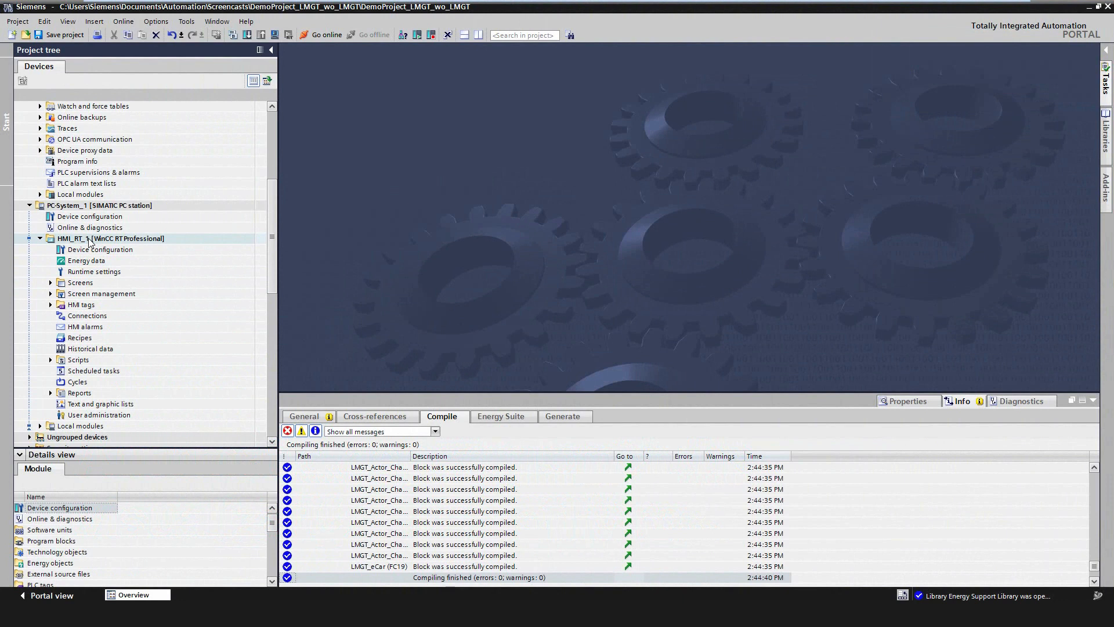
# - Run SiVArc Generate with station selection for HMI_RT_1 keeping PLC_1 checked, then pick a generated screen
pyautogui.rightClick(111, 238)
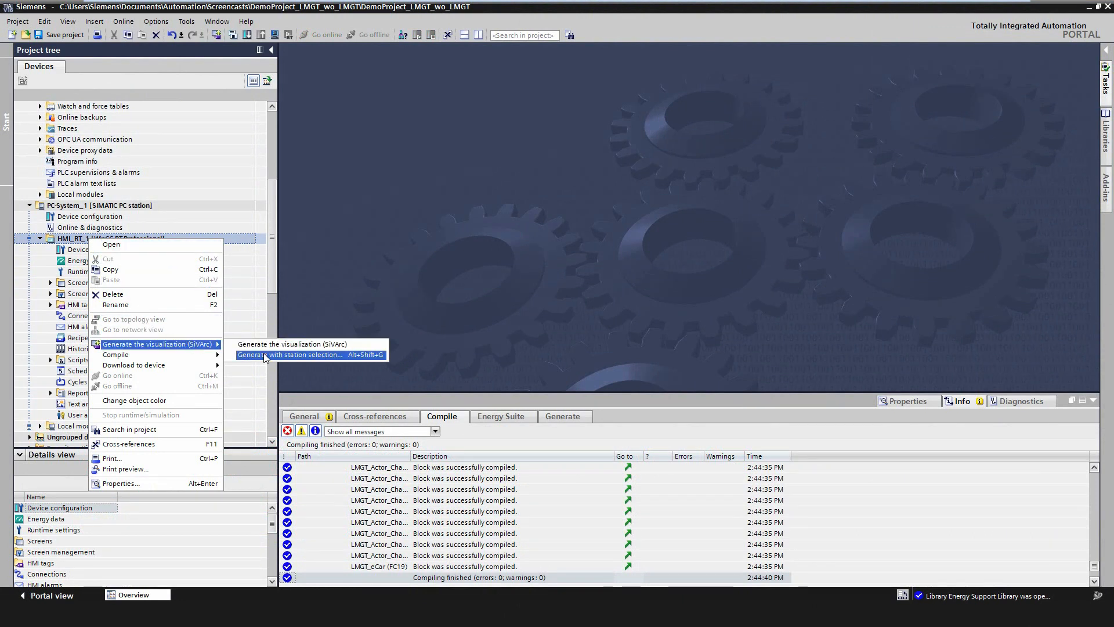
pyautogui.click(288, 354)
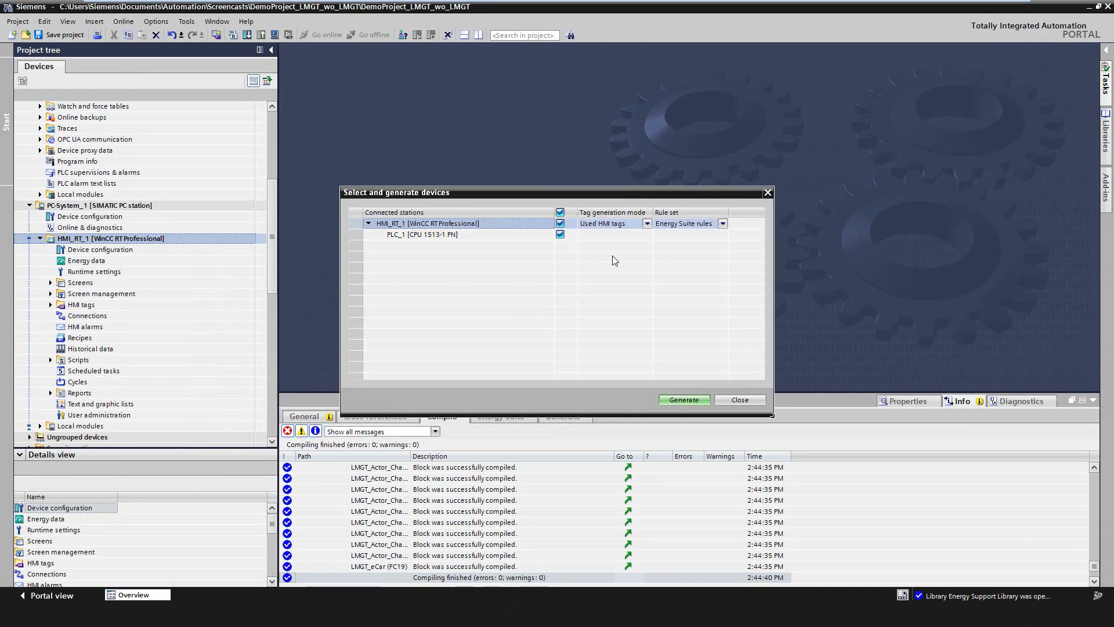
pyautogui.click(646, 222)
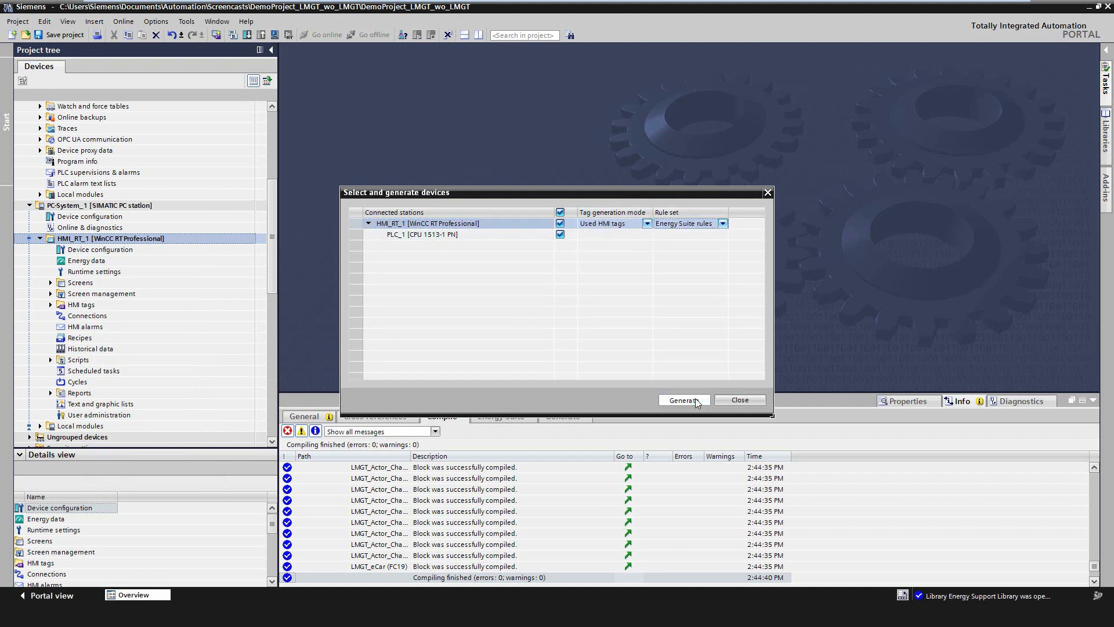
pyautogui.click(681, 399)
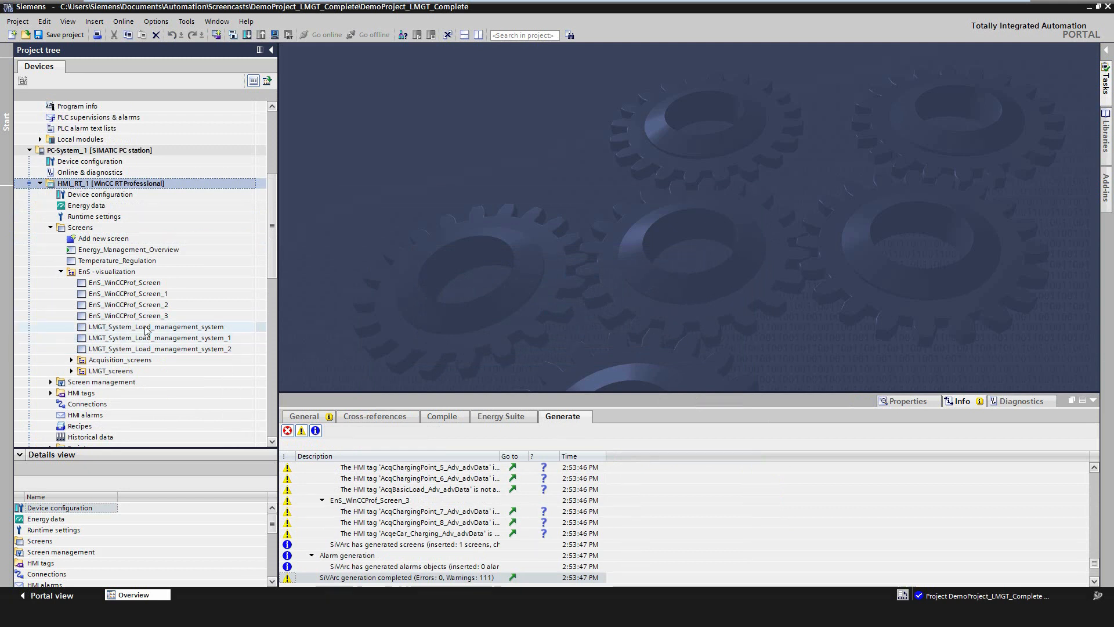
pyautogui.click(159, 349)
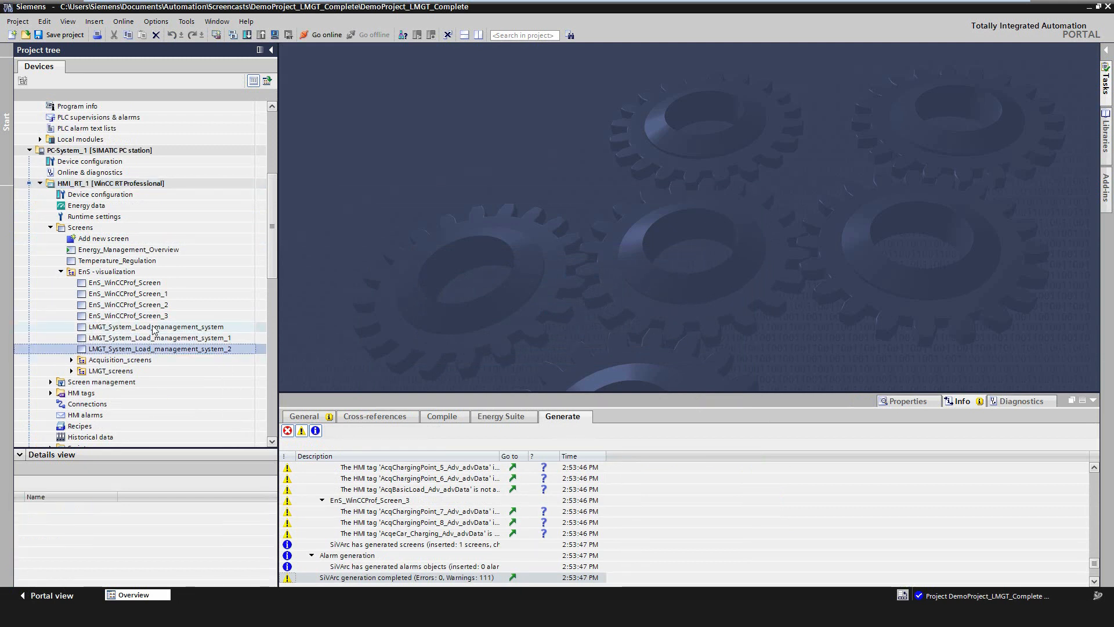
# - Open the LMGT_System_Load_management_system screen under EnS - visualization
pyautogui.doubleClick(154, 336)
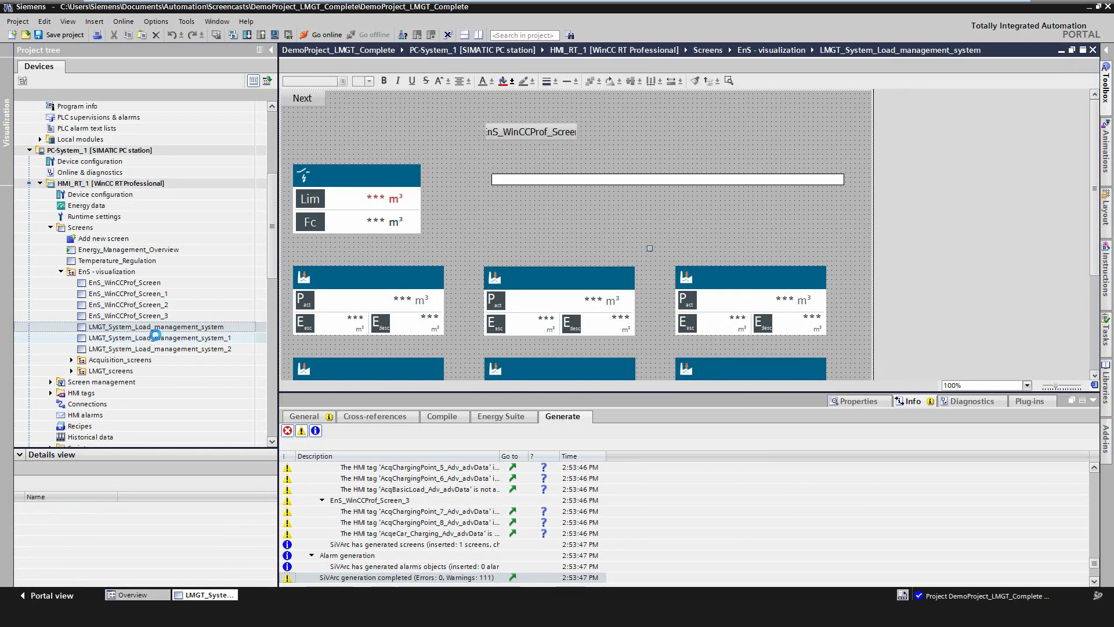
pyautogui.click(375, 198)
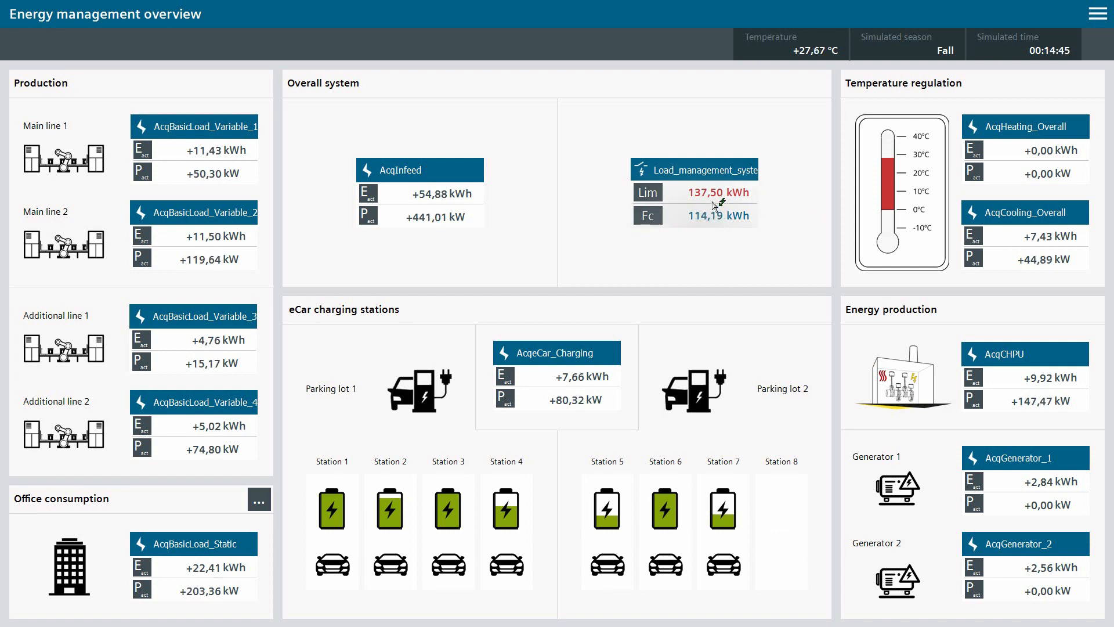
# - Open the Load management control window from the Energy management overview
pyautogui.click(695, 169)
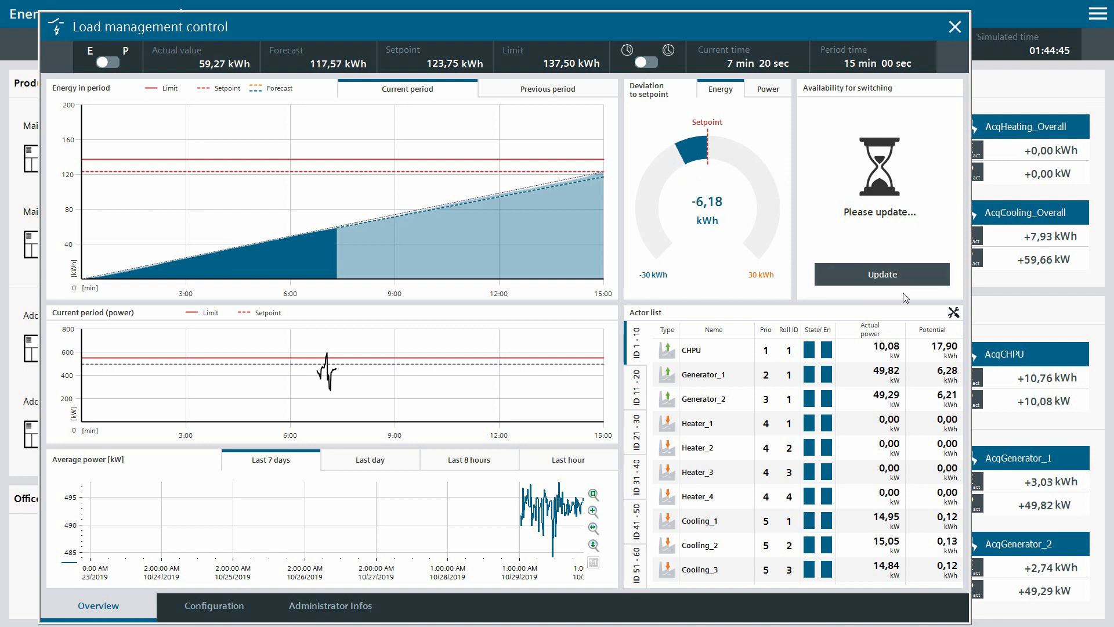
# - Refresh switching availability and show average power for last day, then last 8 hours, then open Heater_1
pyautogui.click(880, 274)
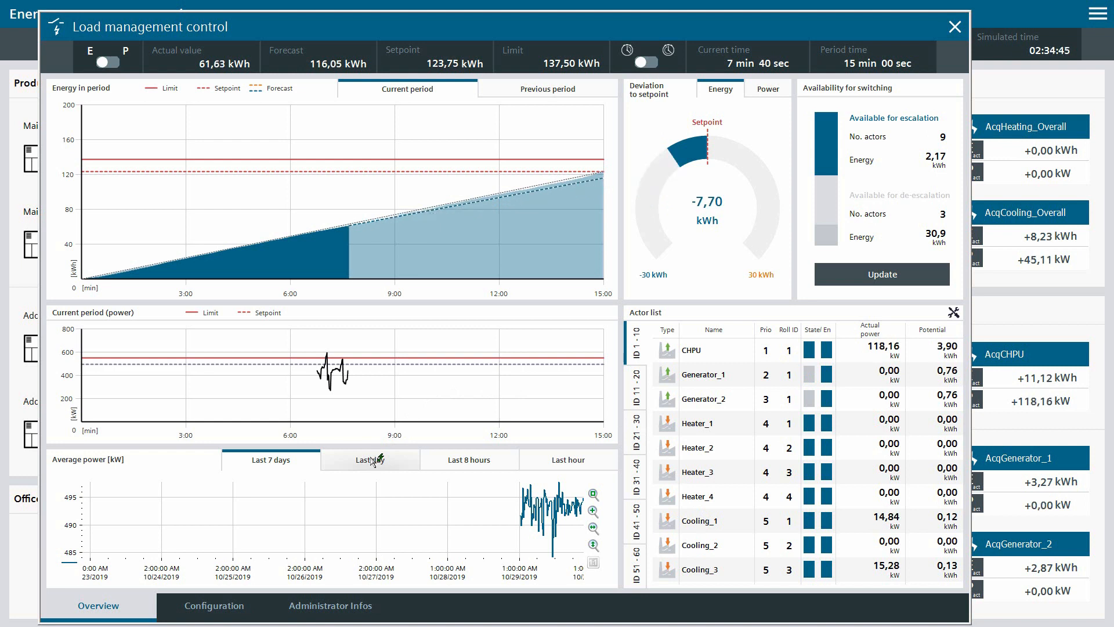
pyautogui.click(369, 460)
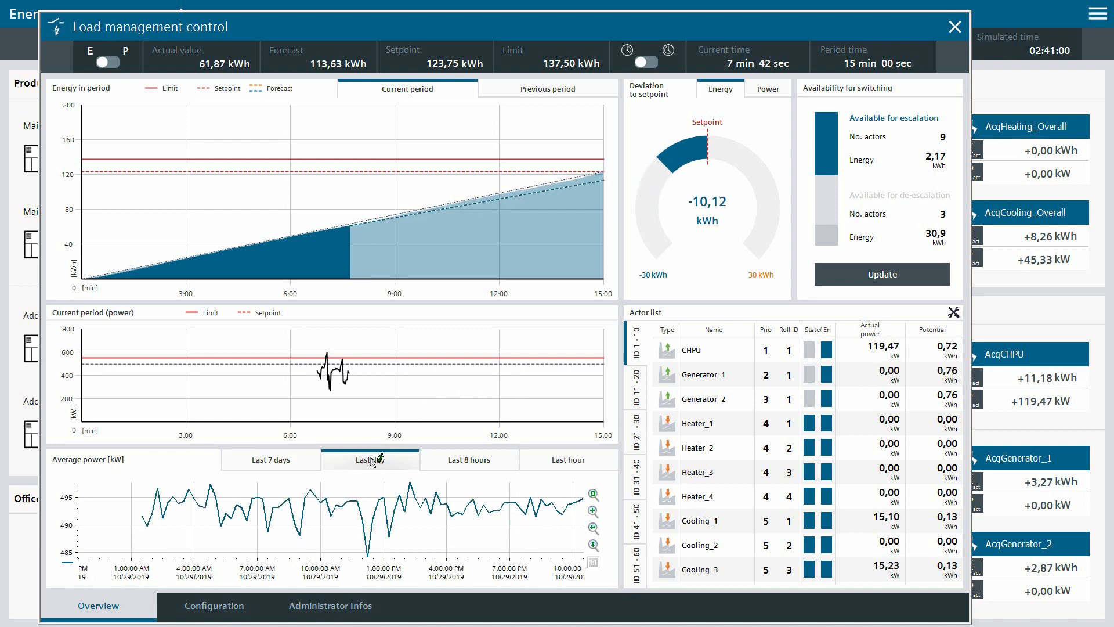
pyautogui.click(468, 460)
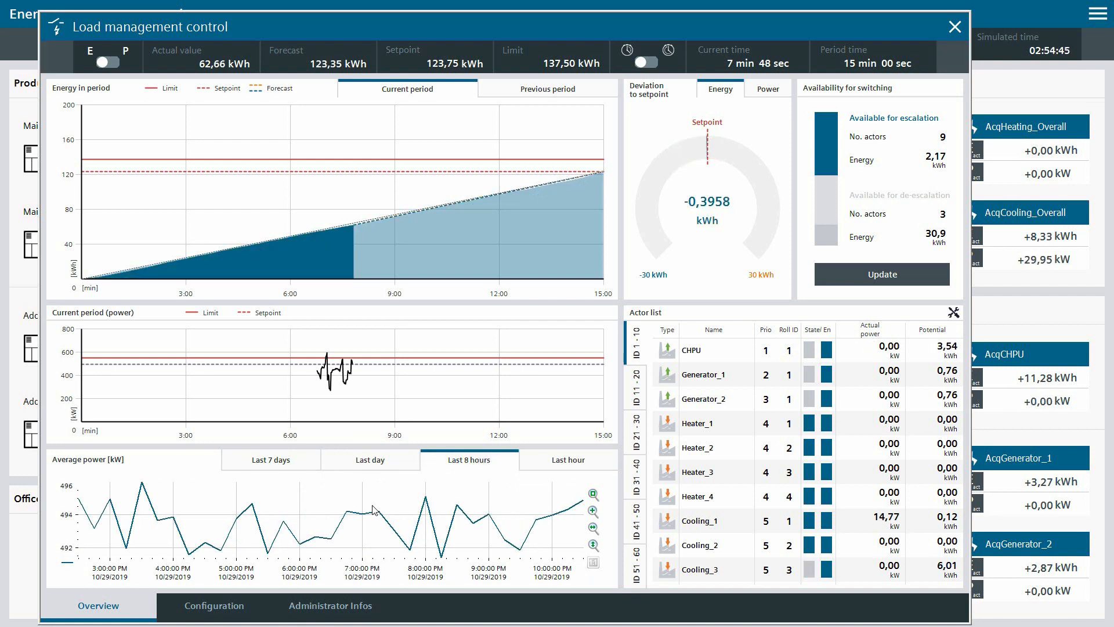
pyautogui.click(214, 605)
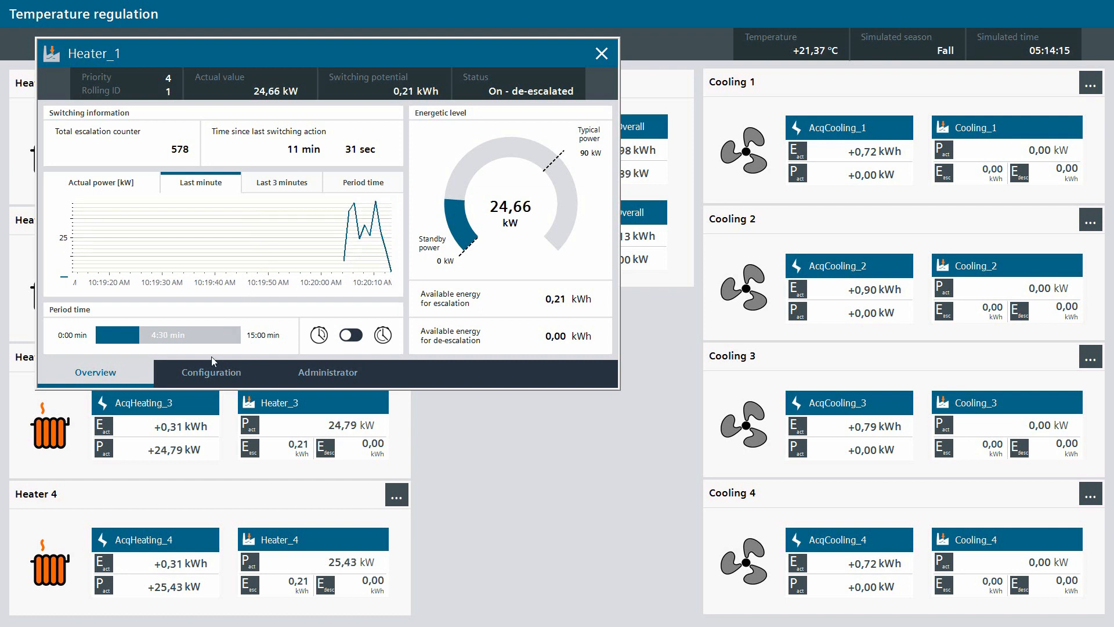
# - View Heater_1's parameter set 1 configuration, then return to its energetic level overview
pyautogui.click(211, 372)
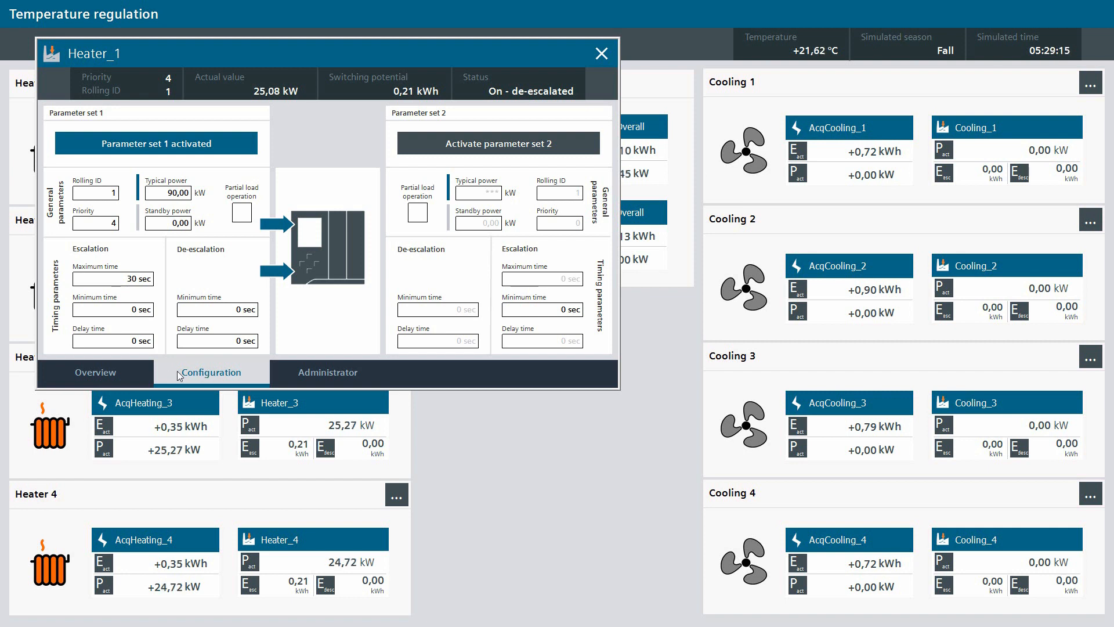
pyautogui.click(95, 373)
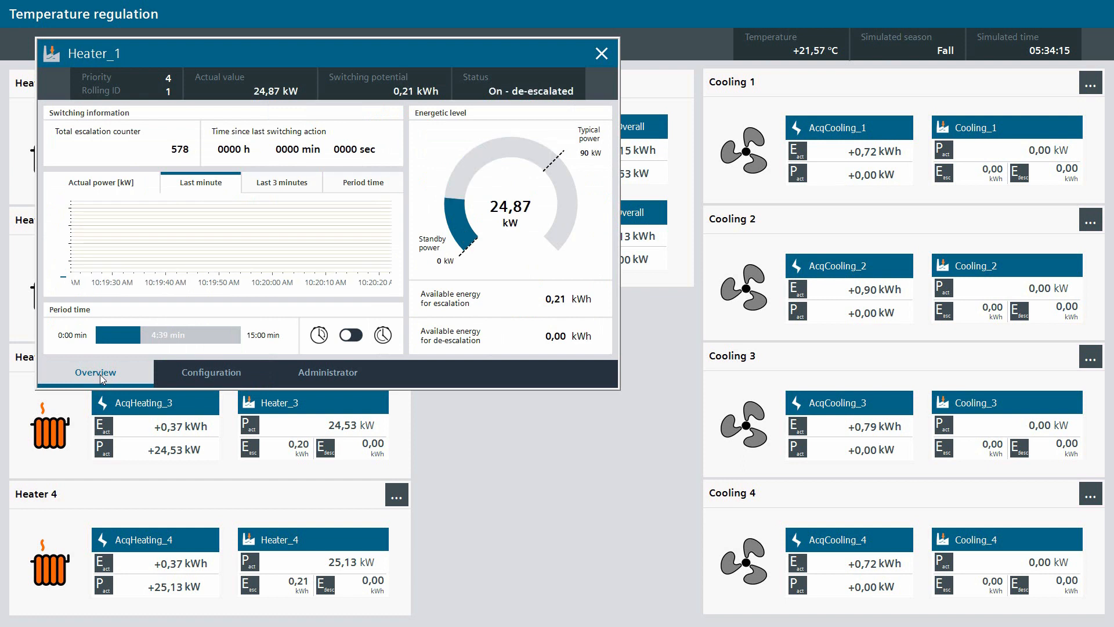